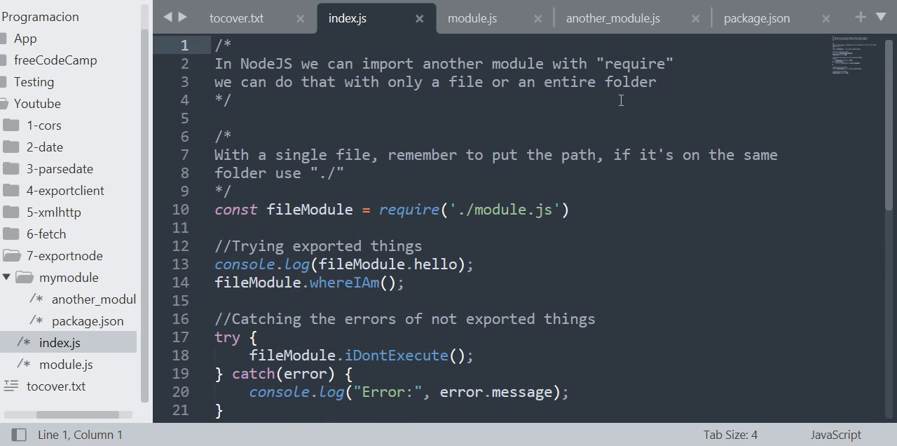
pyautogui.moveTo(624, 81)
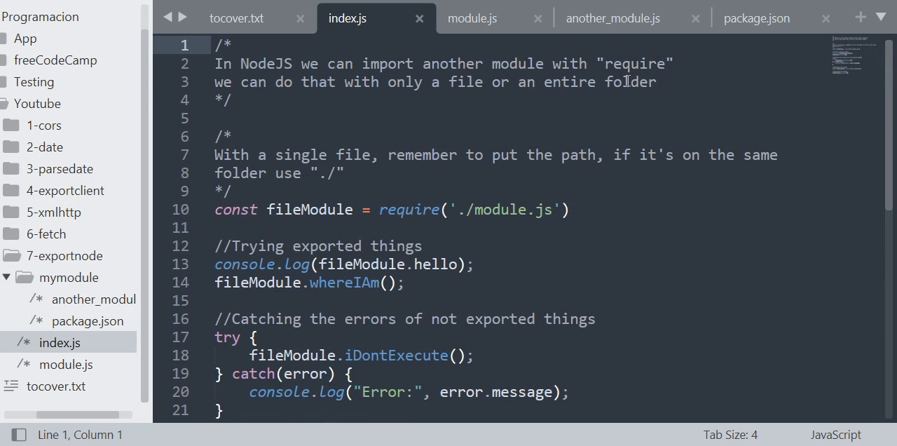
pyautogui.moveTo(600, 115)
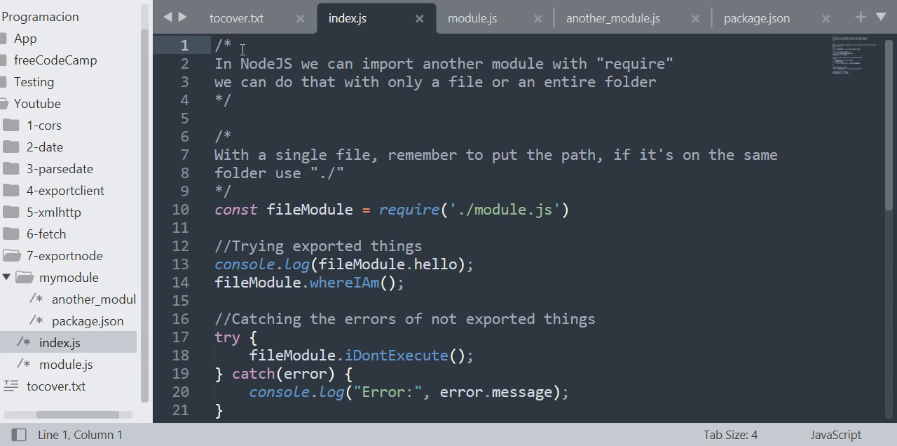
pyautogui.moveTo(492, 64)
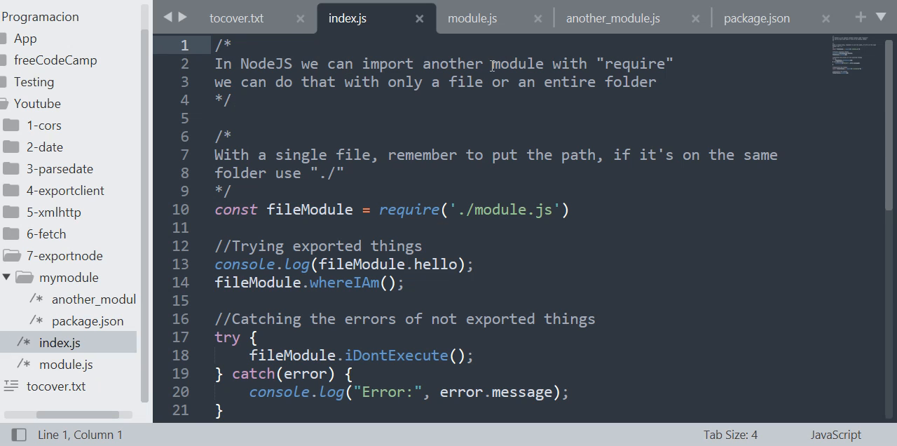
# Remove the ./ prefix from the require path in index.js, restore it, and save
pyautogui.doubleClick(634, 63)
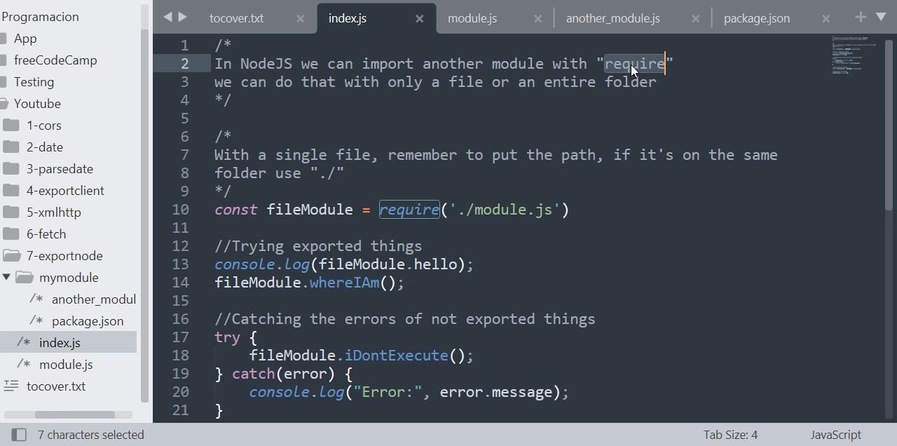
pyautogui.moveTo(387, 80)
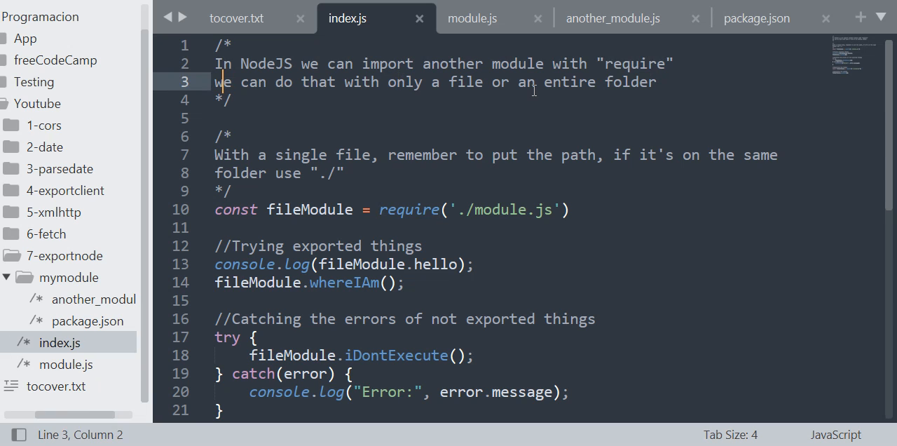
pyautogui.moveTo(595, 90)
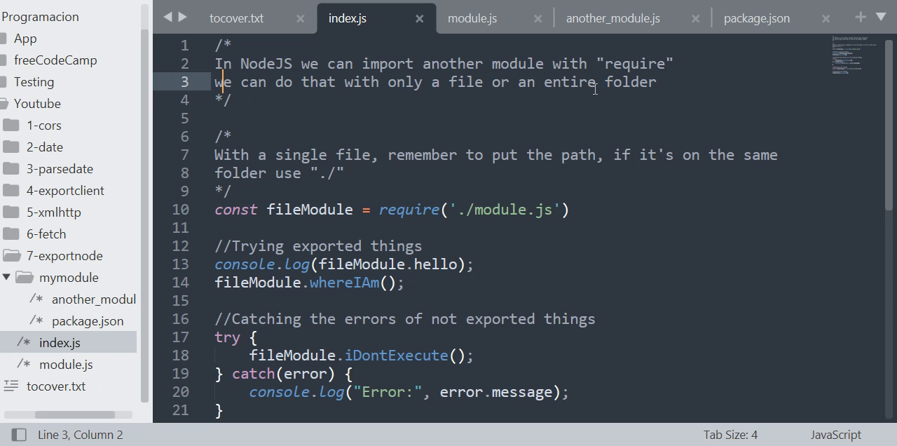
pyautogui.scroll(-3)
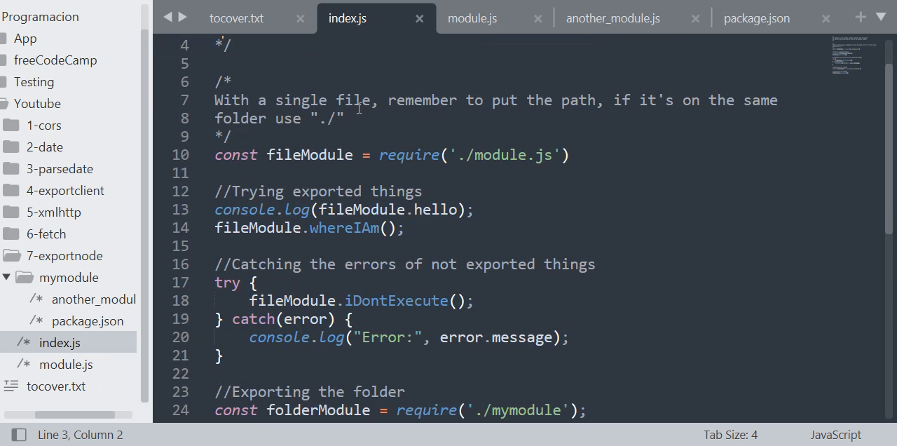
pyautogui.moveTo(608, 107)
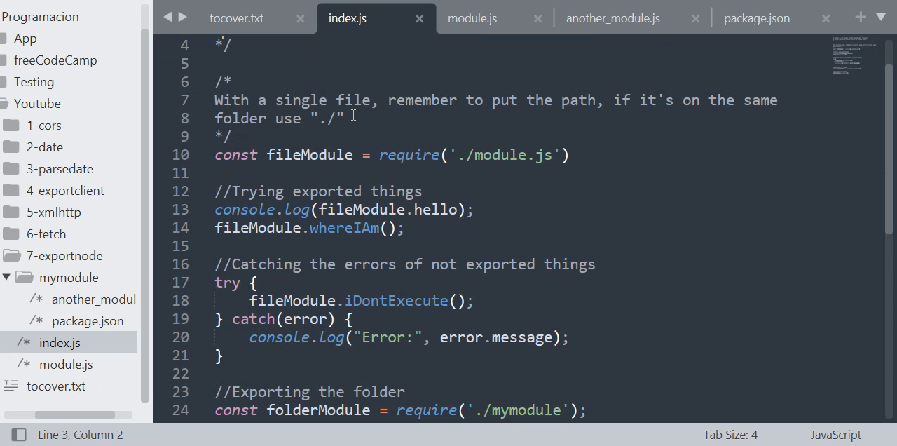
pyautogui.click(335, 117)
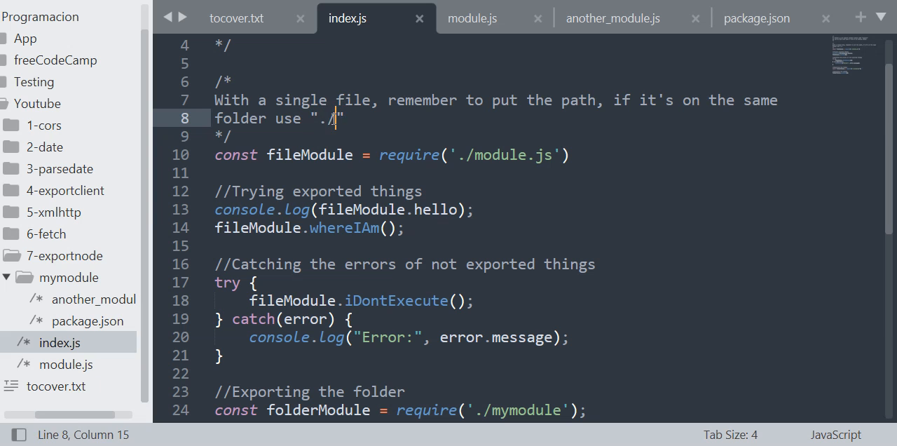
pyautogui.moveTo(468, 149)
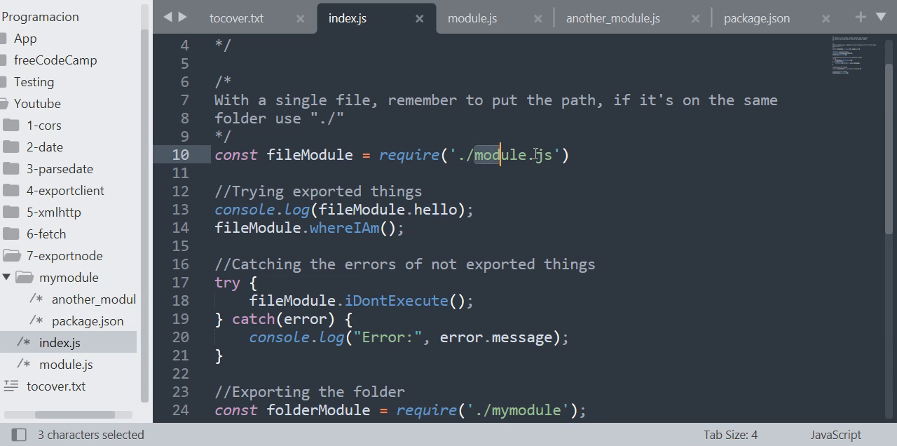
pyautogui.moveTo(473, 154); pyautogui.dragTo(553, 155)
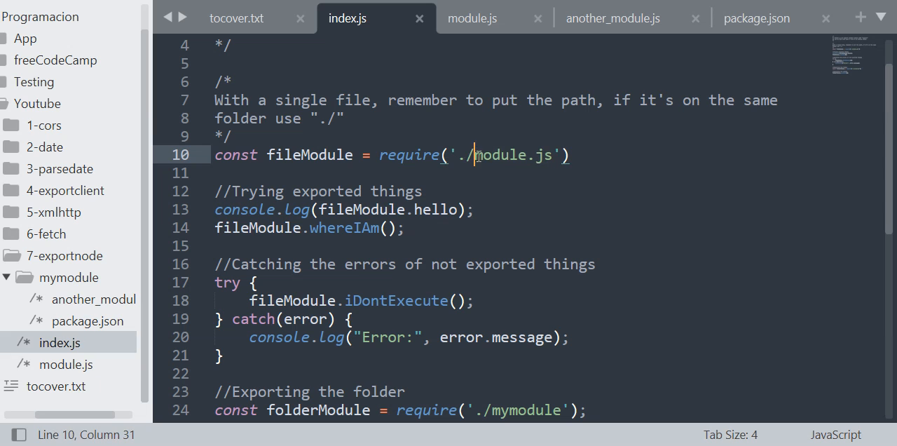
pyautogui.press('Backspace')
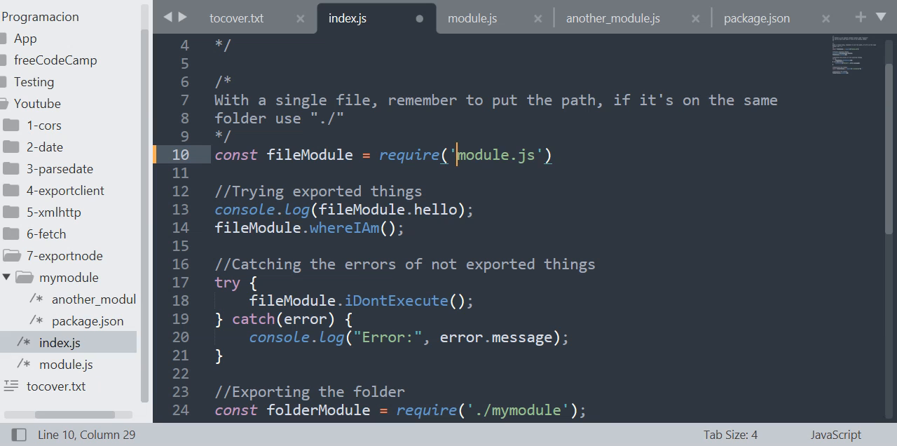
pyautogui.write('./')
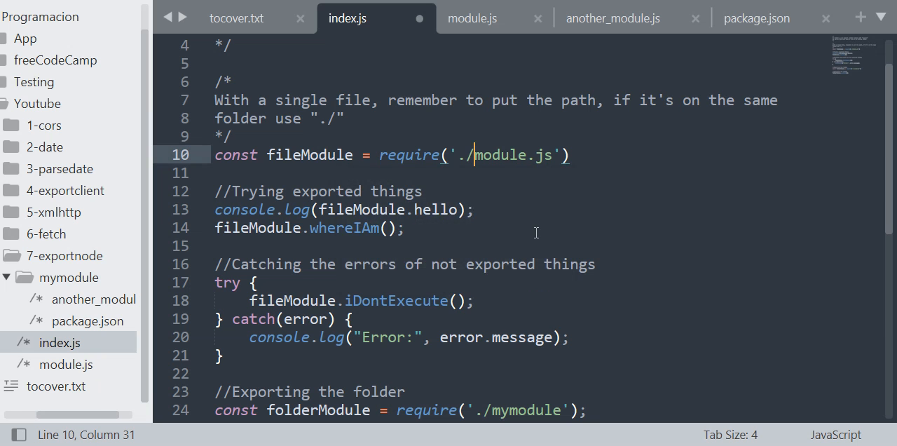
pyautogui.press('ctrl+s')
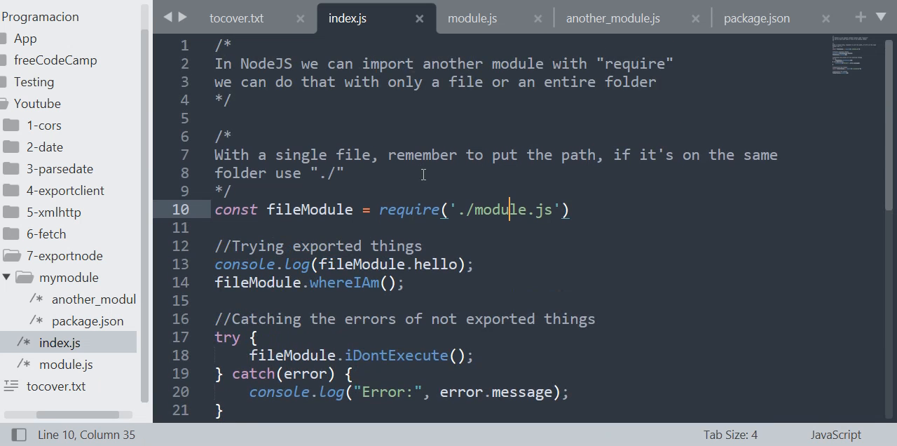
# Review the require('./module') statement and hello log in index.js, then move to module.js
pyautogui.scroll(-3)
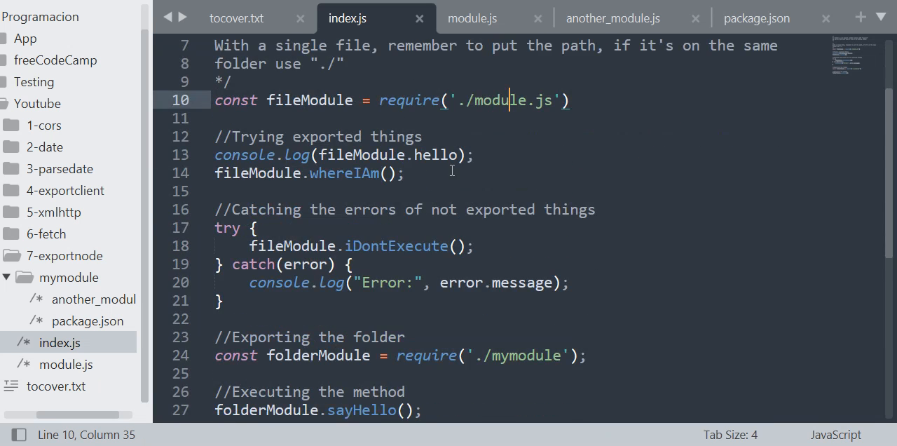
pyautogui.moveTo(449, 101); pyautogui.dragTo(475, 101)
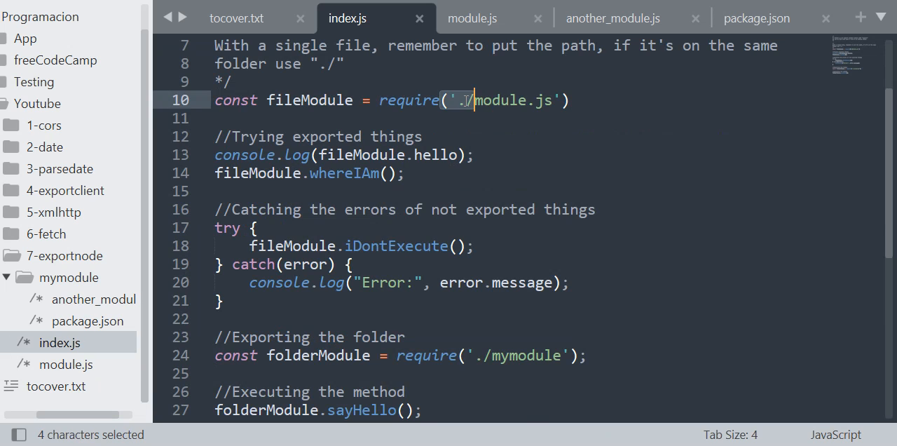
pyautogui.click(464, 100)
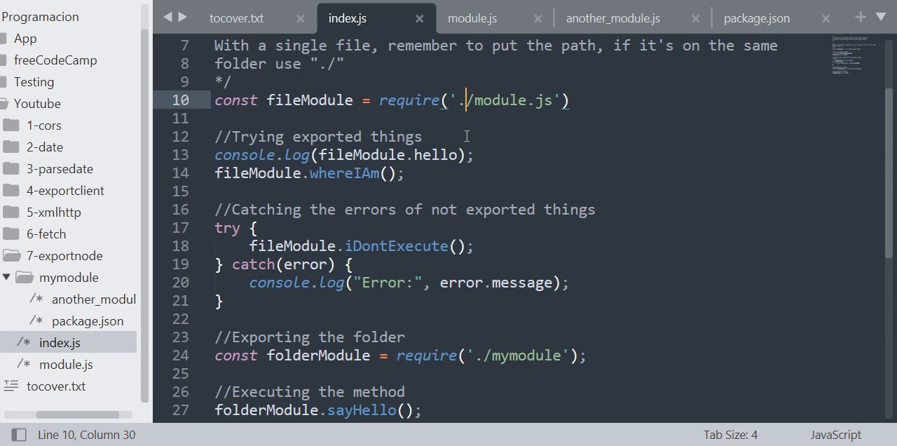
pyautogui.moveTo(605, 240)
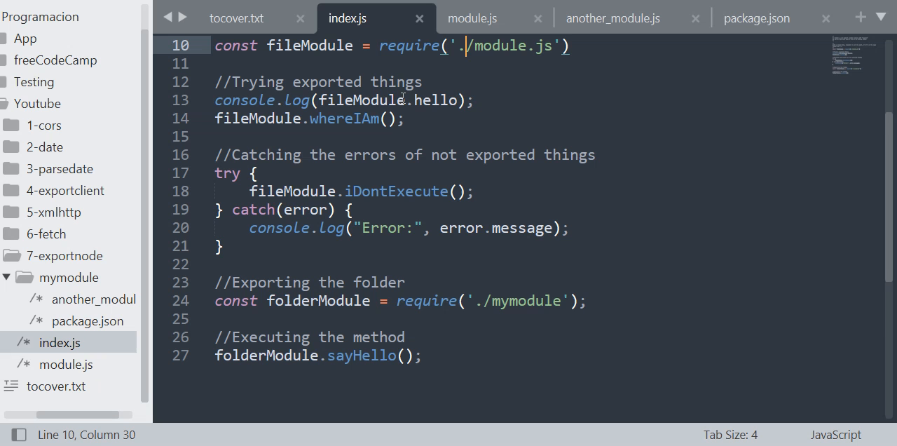
pyautogui.scroll(3)
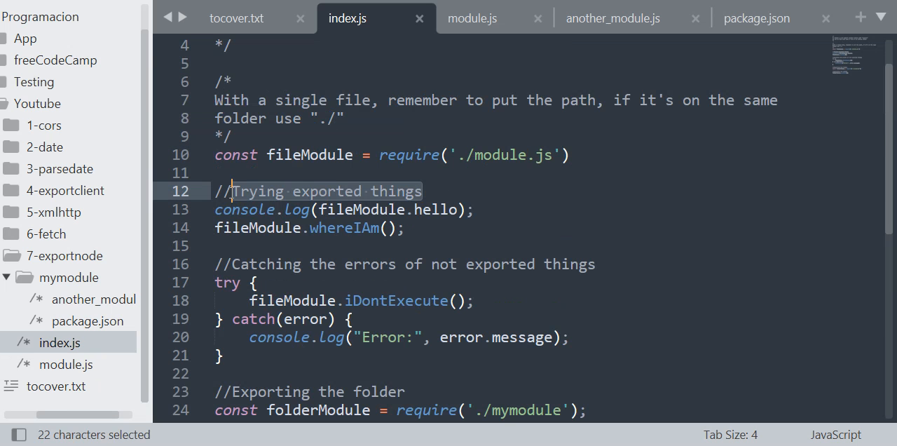
pyautogui.click(474, 209)
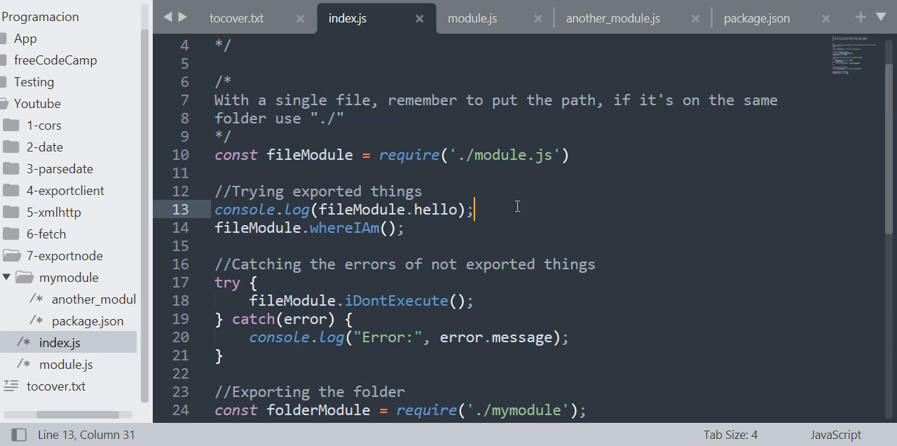
pyautogui.moveTo(471, 17)
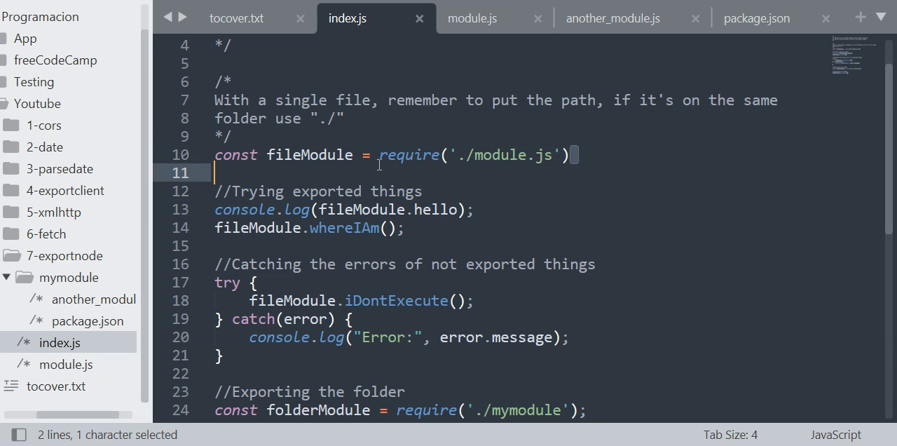
pyautogui.doubleClick(410, 155)
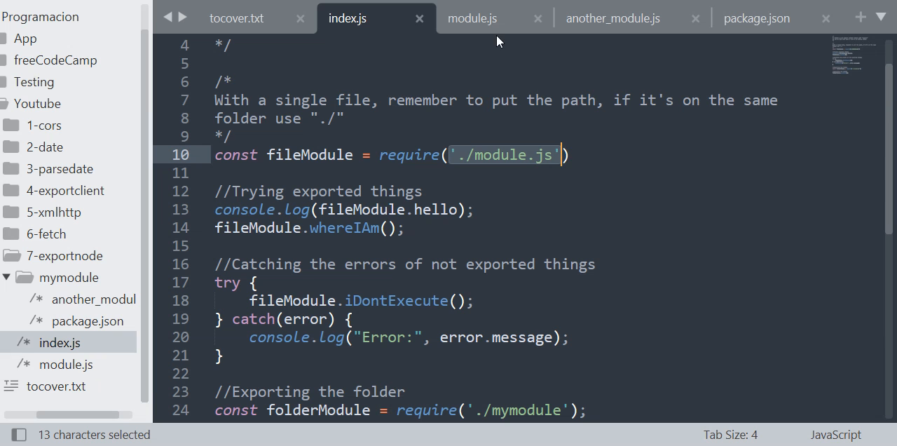
pyautogui.click(471, 16)
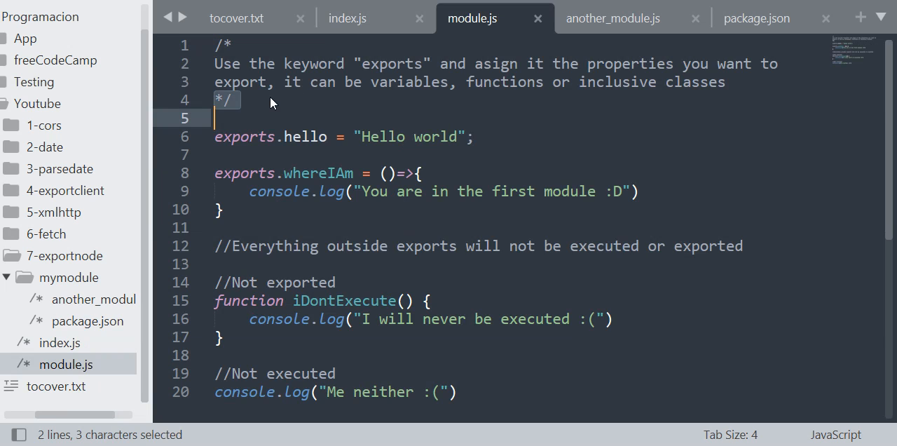
# Point out the exports.hello and exports.whereIAm assignments in module.js
pyautogui.doubleClick(391, 63)
pyautogui.write('s')
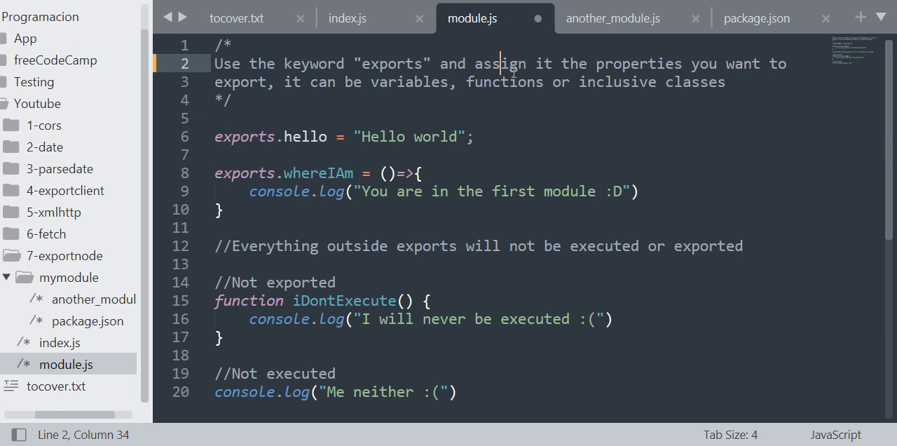
pyautogui.moveTo(760, 69)
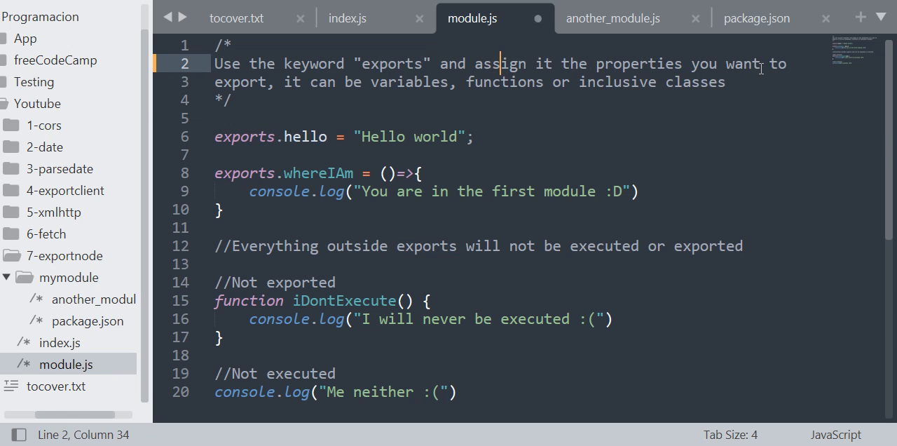
pyautogui.moveTo(314, 79)
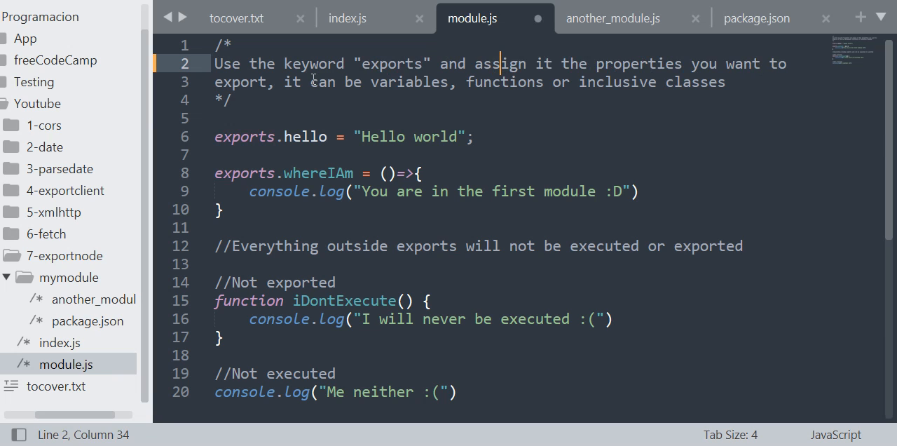
pyautogui.moveTo(698, 70)
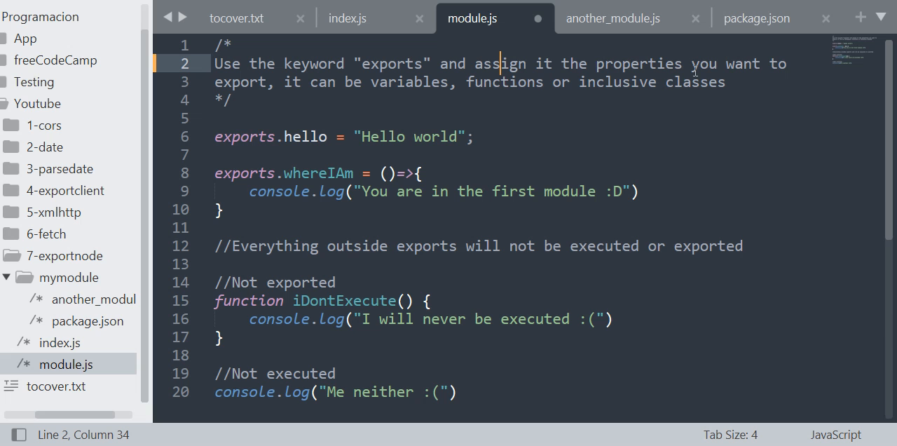
pyautogui.scroll(-3)
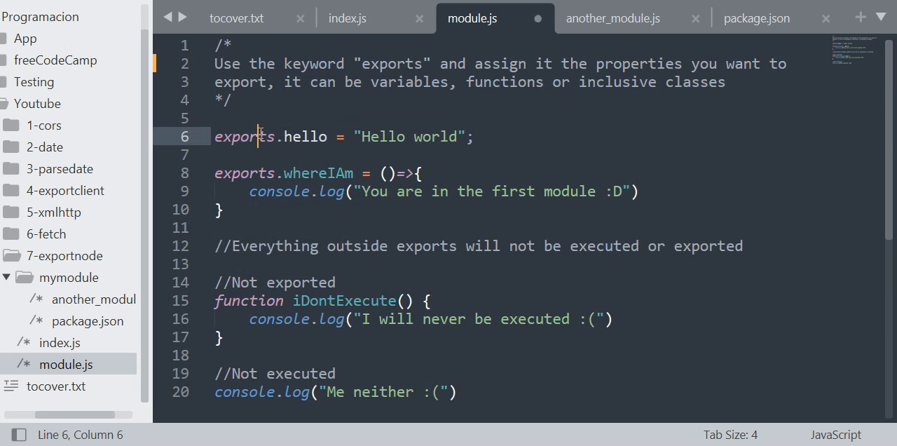
pyautogui.doubleClick(244, 136)
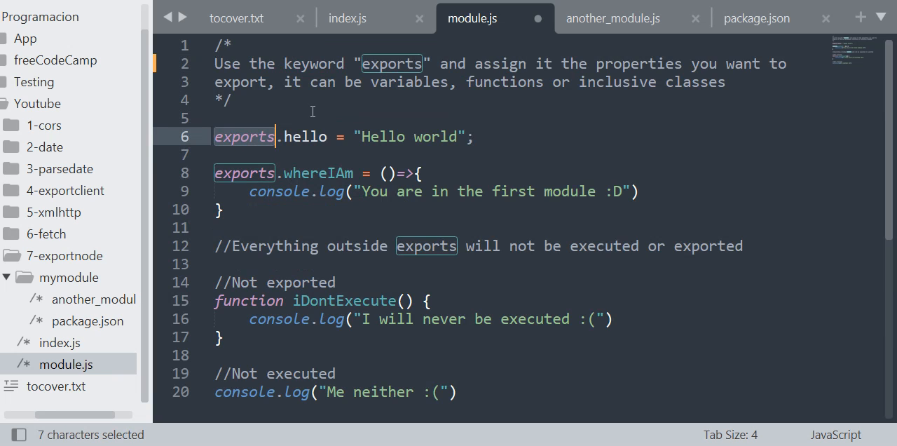
pyautogui.moveTo(211, 140)
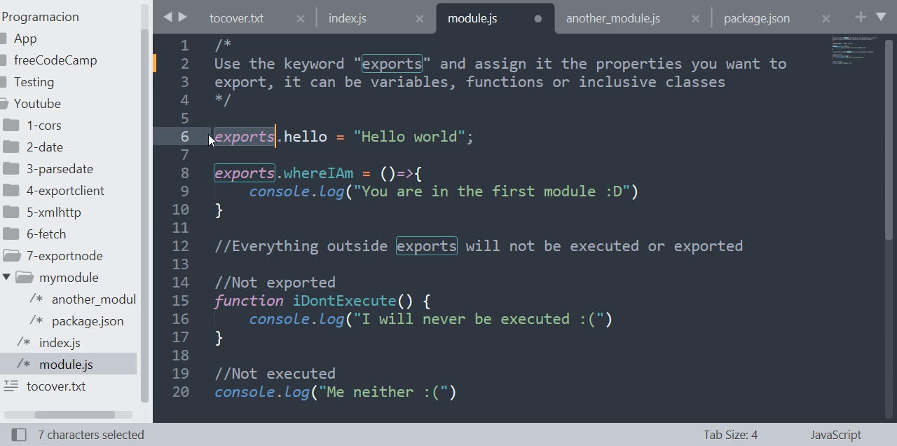
pyautogui.doubleClick(306, 136)
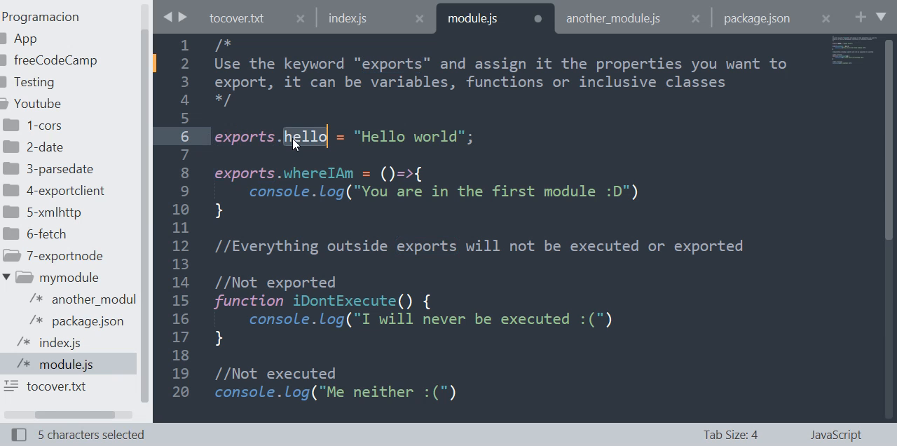
pyautogui.moveTo(244, 149)
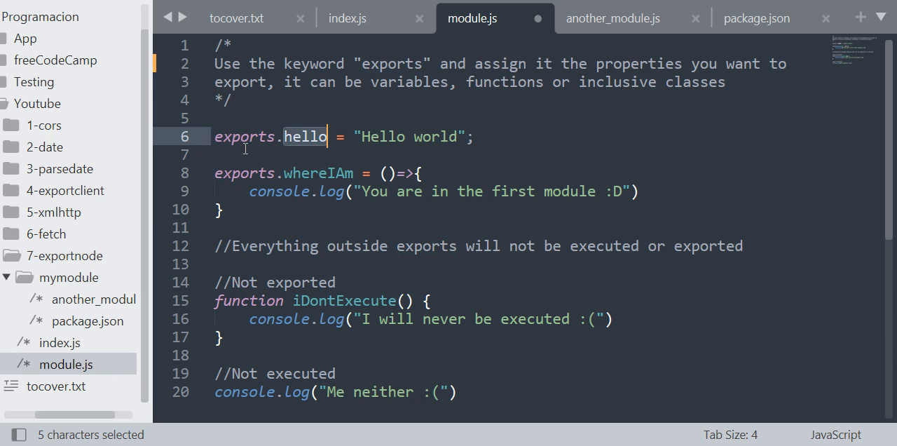
pyautogui.moveTo(454, 133)
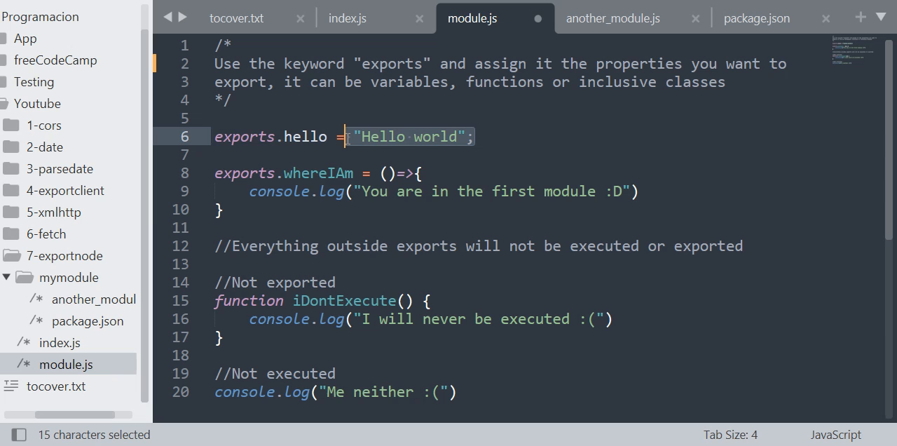
pyautogui.doubleClick(317, 173)
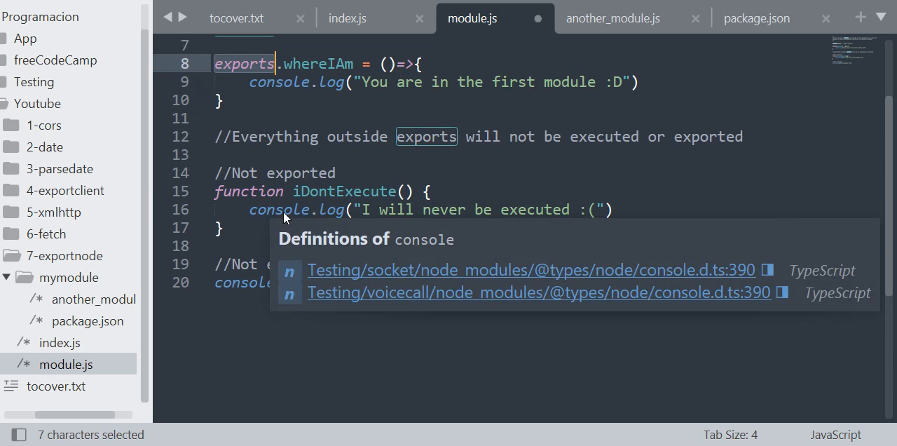
# Highlight the comment that code outside exports isn't exported, save module.js, and return to index.js
pyautogui.click(440, 136)
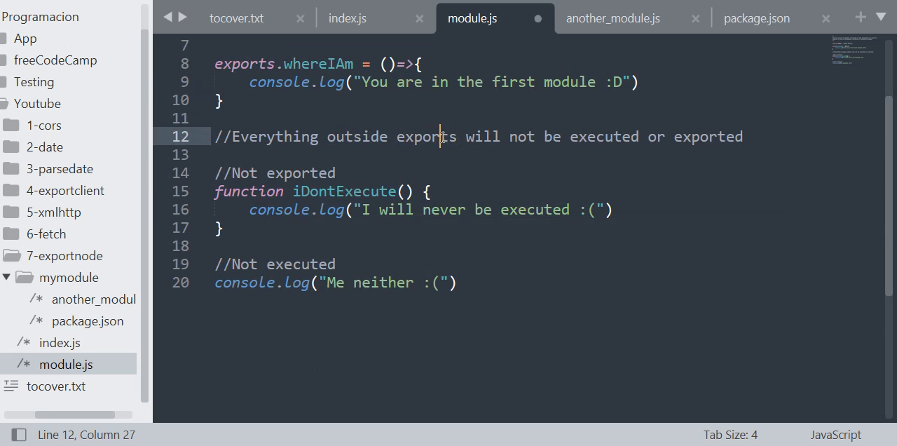
pyautogui.doubleClick(426, 136)
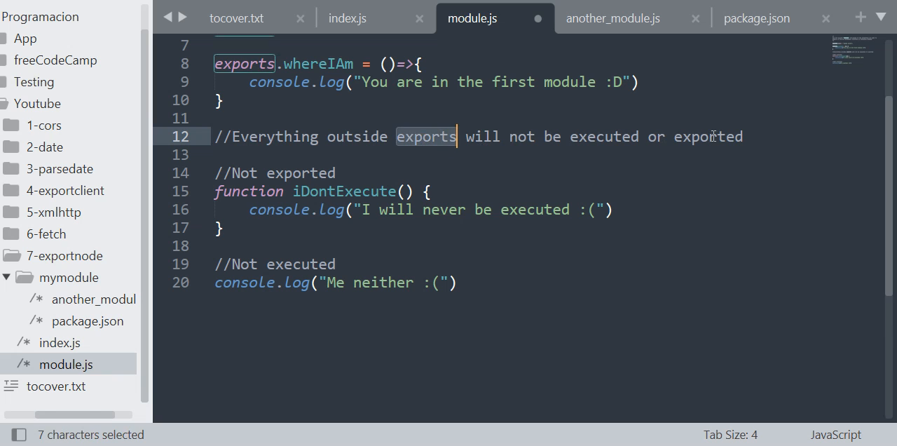
pyautogui.moveTo(389, 174)
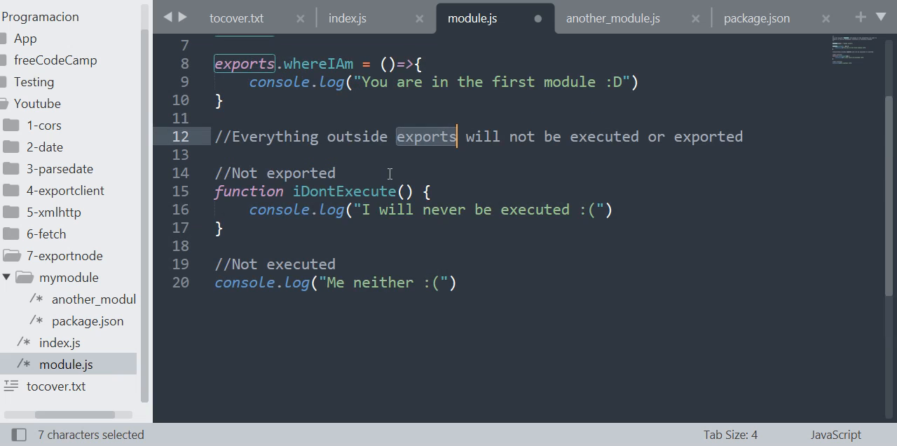
pyautogui.moveTo(221, 415)
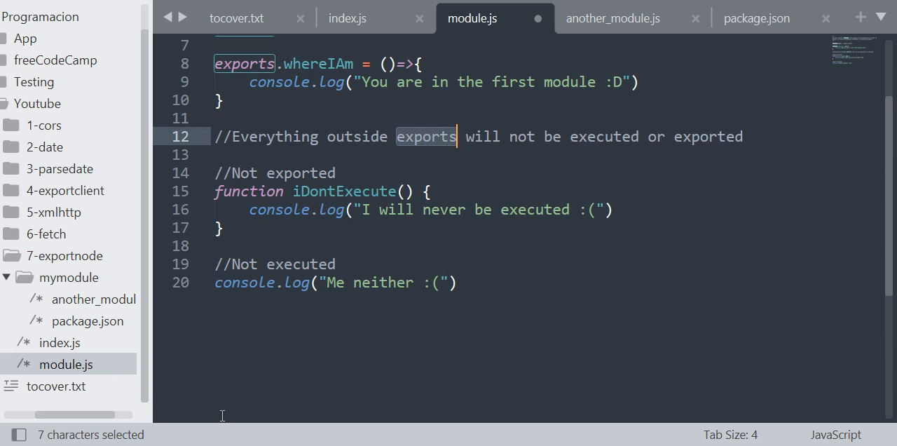
pyautogui.moveTo(502, 281)
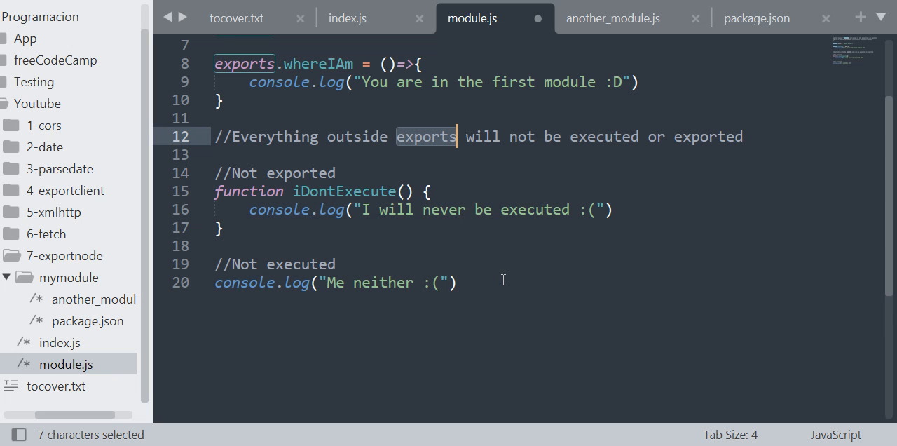
pyautogui.moveTo(491, 279)
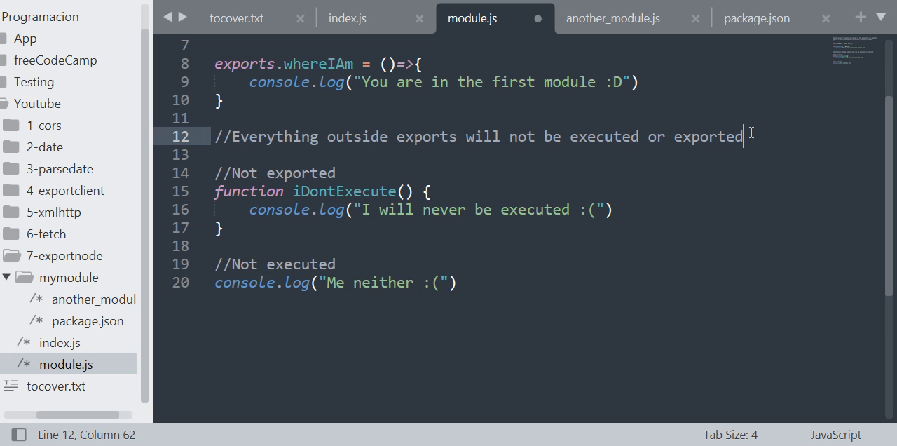
pyautogui.doubleClick(708, 136)
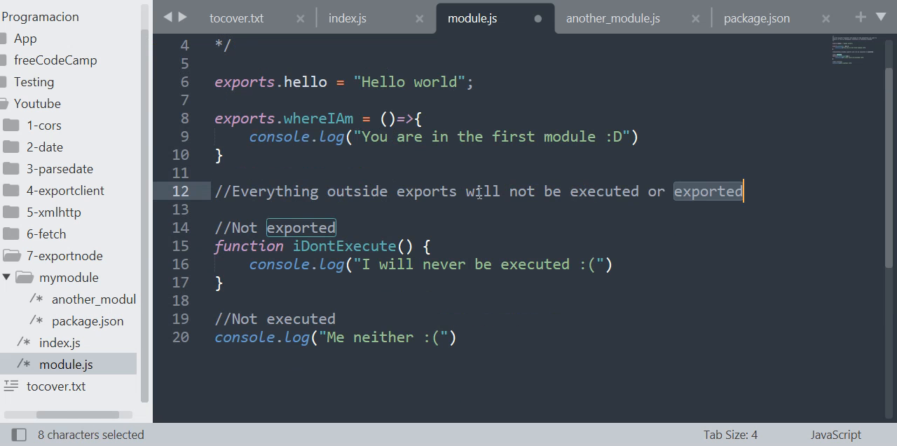
pyautogui.press('ctrl+s')
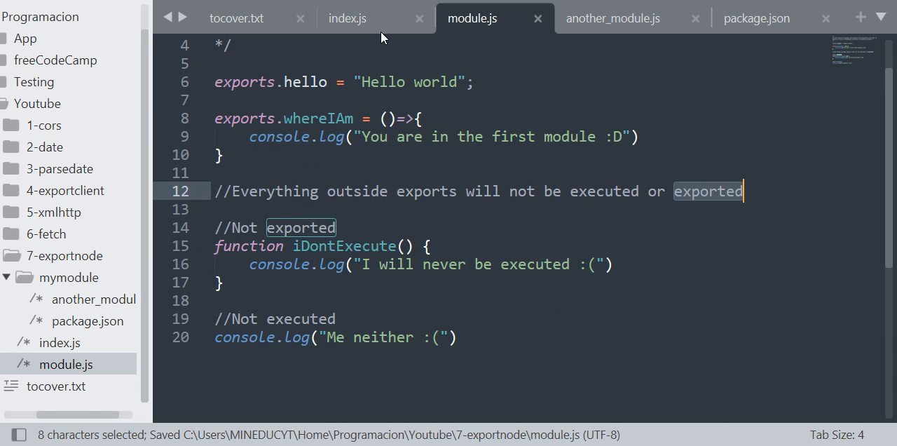
pyautogui.click(346, 17)
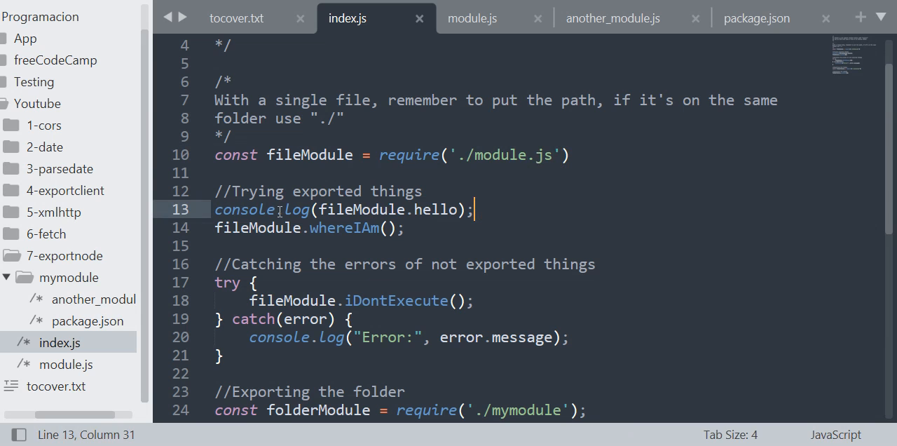
# Add a '//fileModule = exports' comment above the require line in index.js
pyautogui.doubleClick(361, 209)
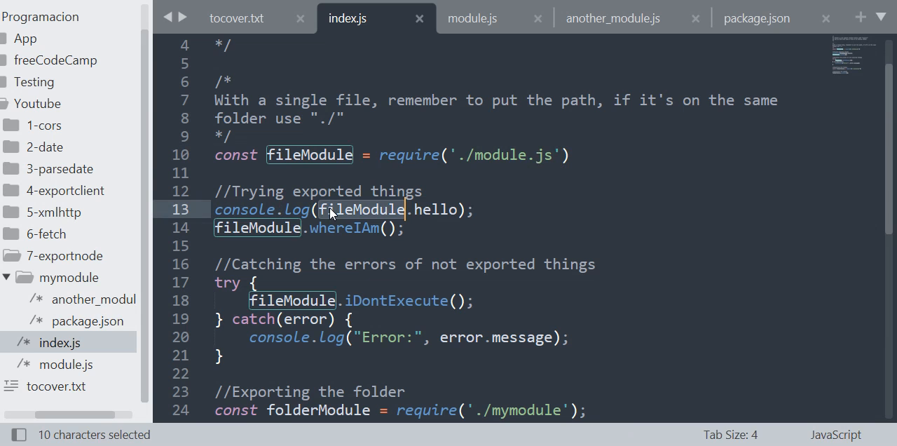
pyautogui.doubleClick(433, 208)
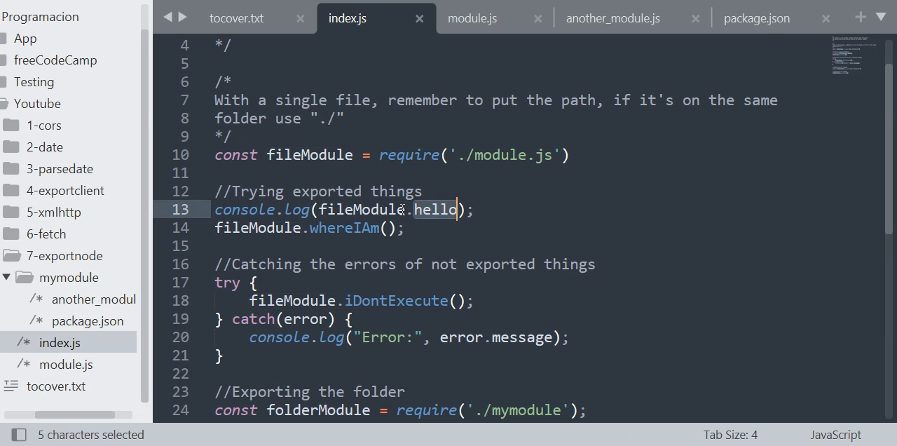
pyautogui.click(572, 155)
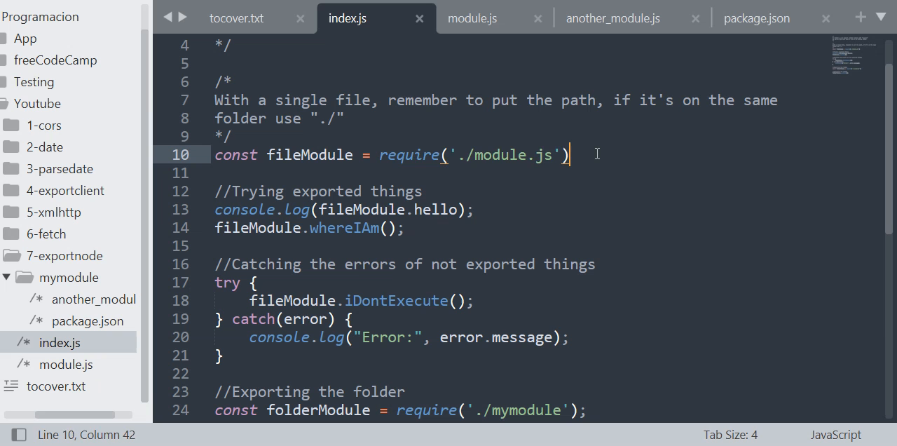
pyautogui.click(232, 136)
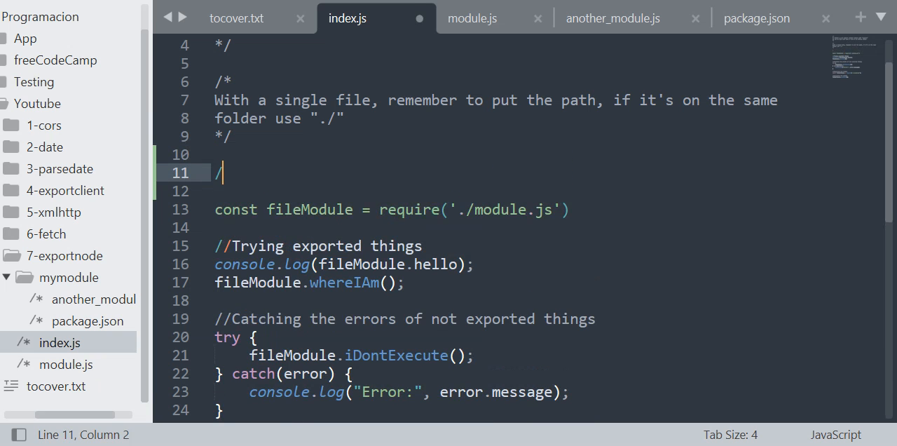
pyautogui.write('/fileMo')
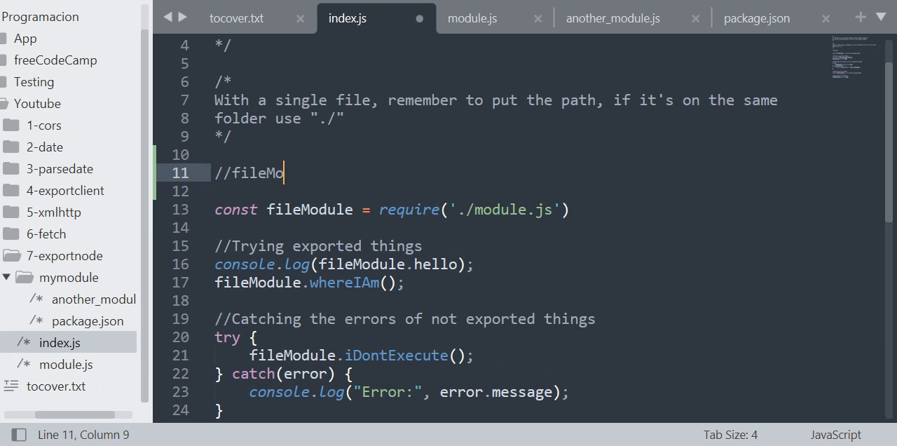
pyautogui.write('dule =')
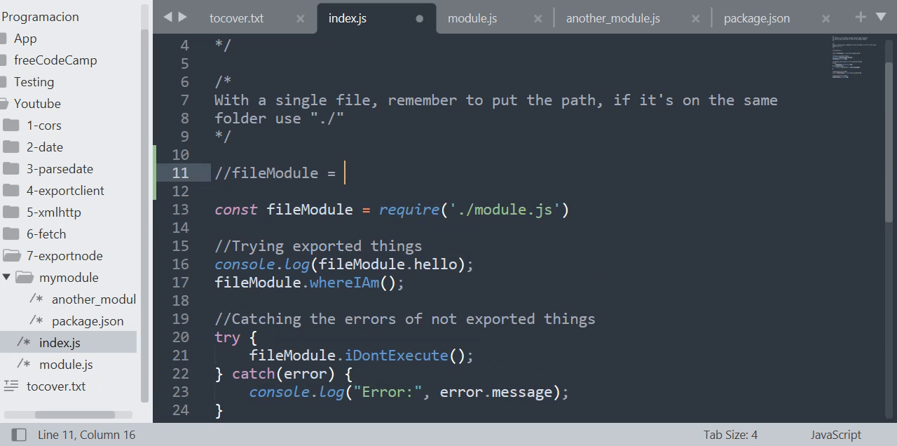
pyautogui.write('ex´p')
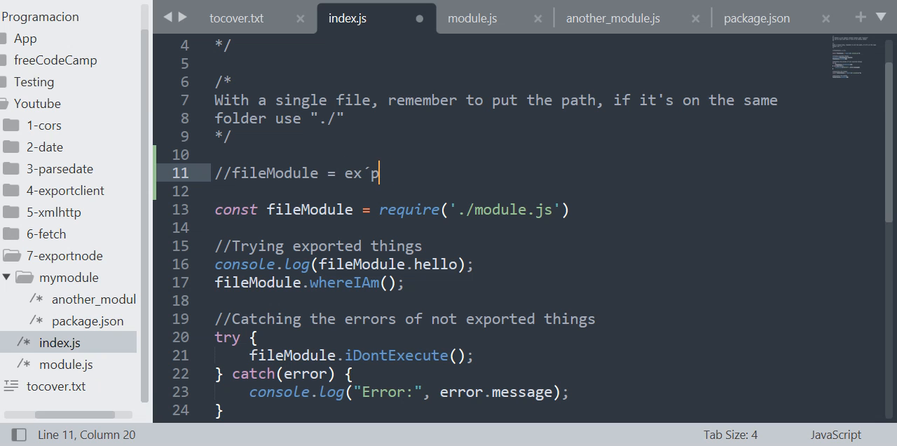
pyautogui.write('orts')
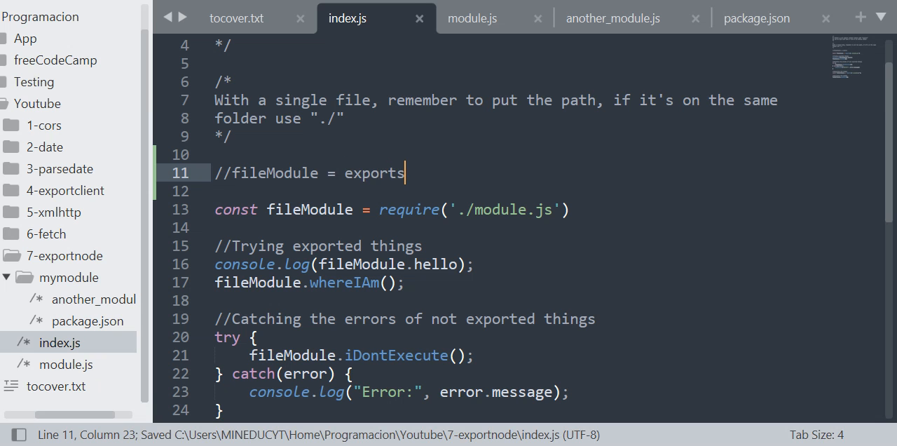
# Check module.js's exports, then note that require 'will return' the exports object
pyautogui.click(473, 17)
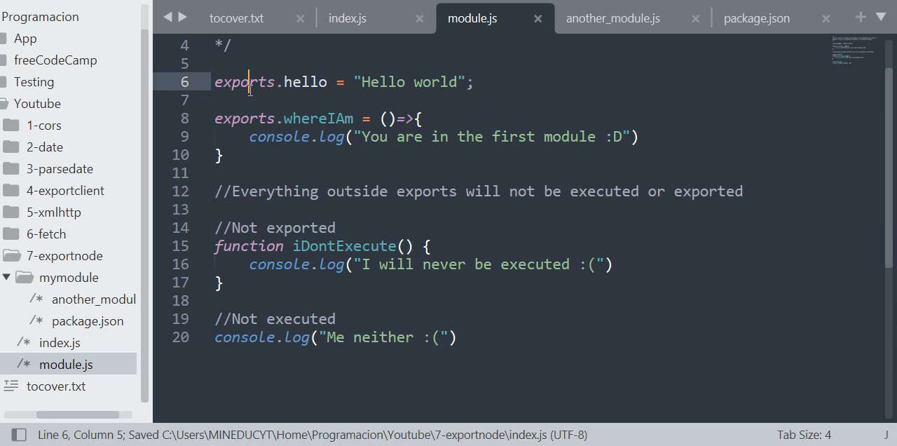
pyautogui.click(348, 17)
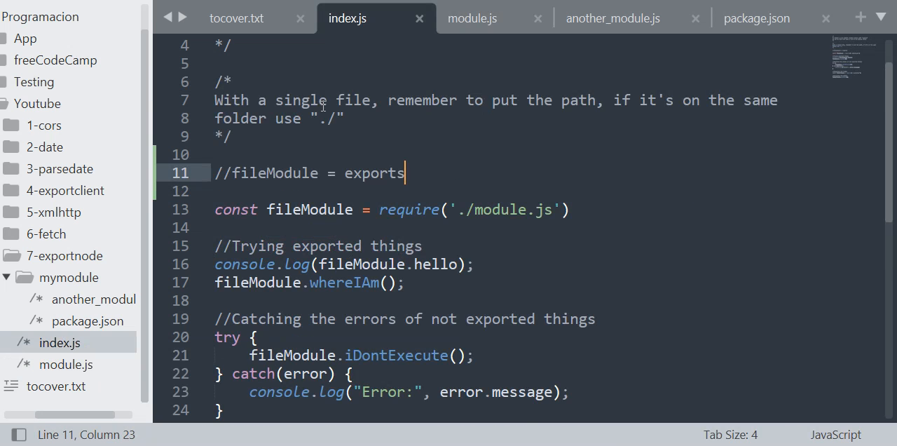
pyautogui.doubleClick(275, 174)
pyautogui.write(' //')
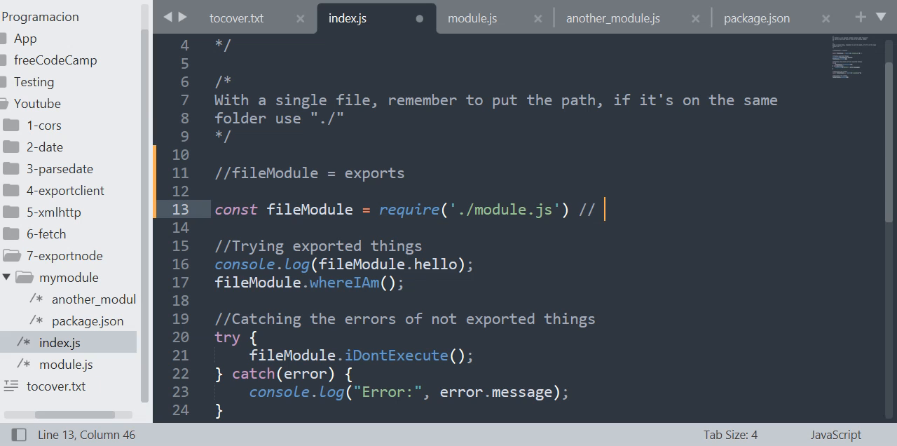
pyautogui.write('will return the exports object')
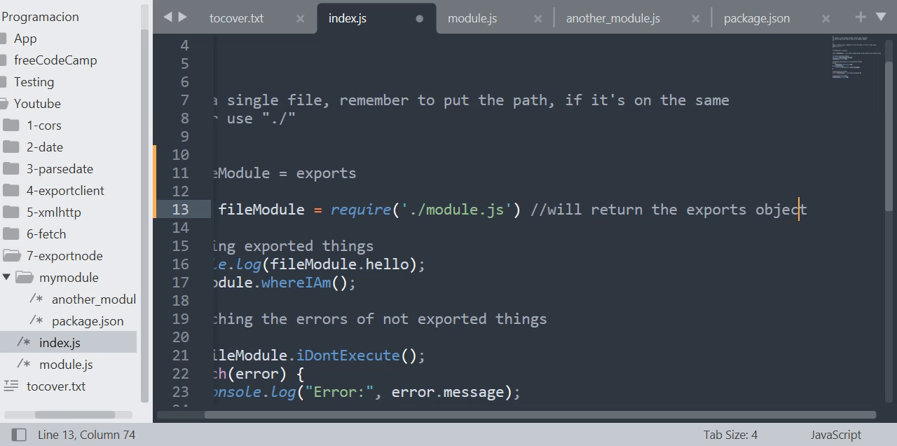
pyautogui.click(532, 209)
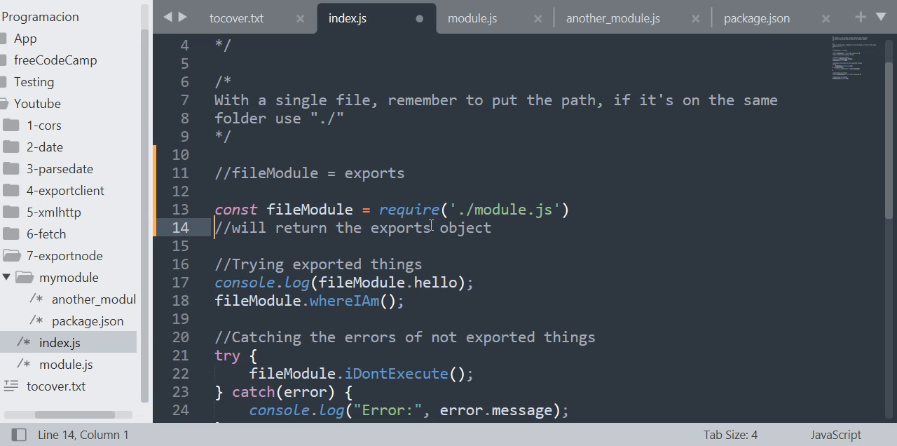
pyautogui.doubleClick(308, 209)
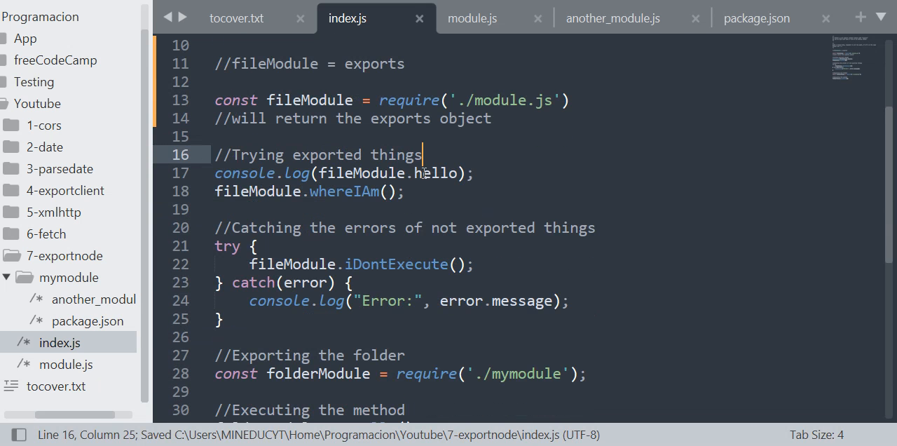
# Glance at fileModule in index.js and settle on module.js at its unexported code
pyautogui.doubleClick(363, 174)
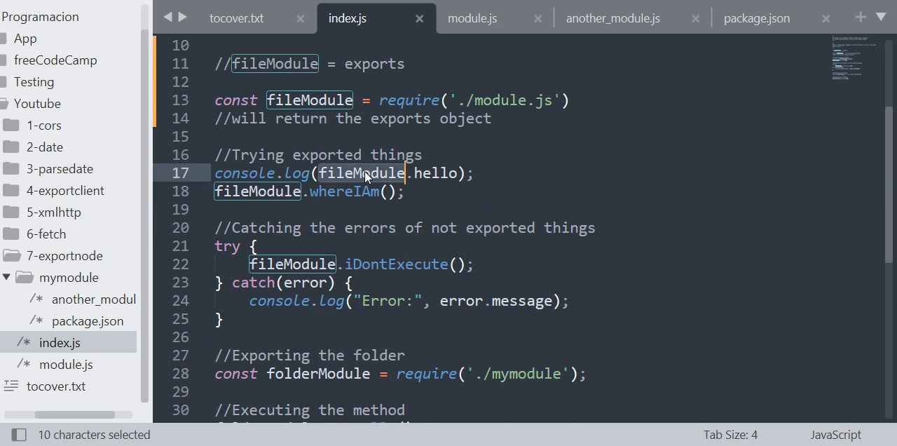
pyautogui.click(473, 17)
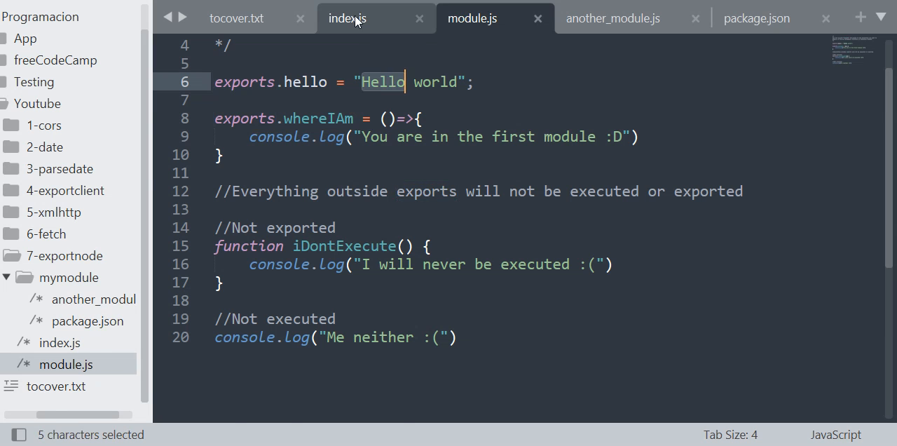
pyautogui.click(346, 17)
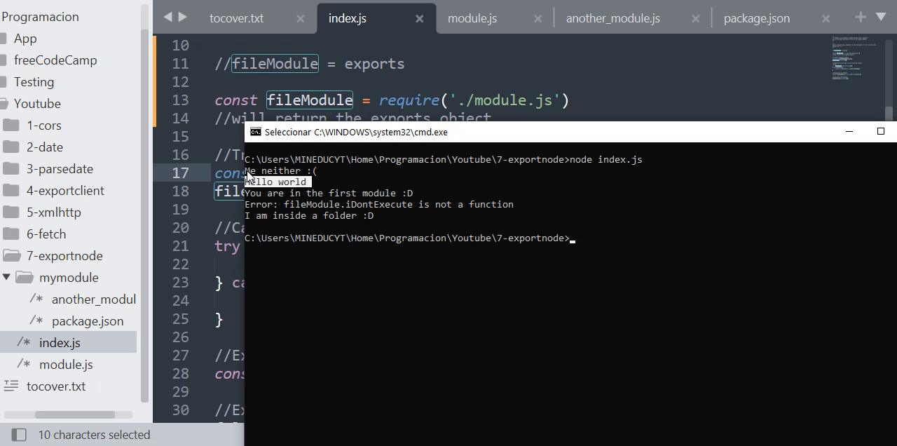
pyautogui.click(473, 17)
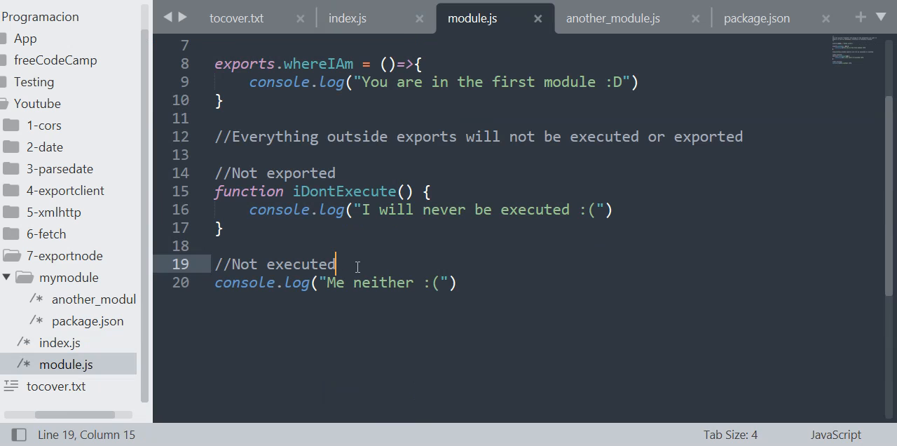
# Change the comment to '//Side effect' and the log to "I'am a side effect", save, and return to index.js
pyautogui.write('S')
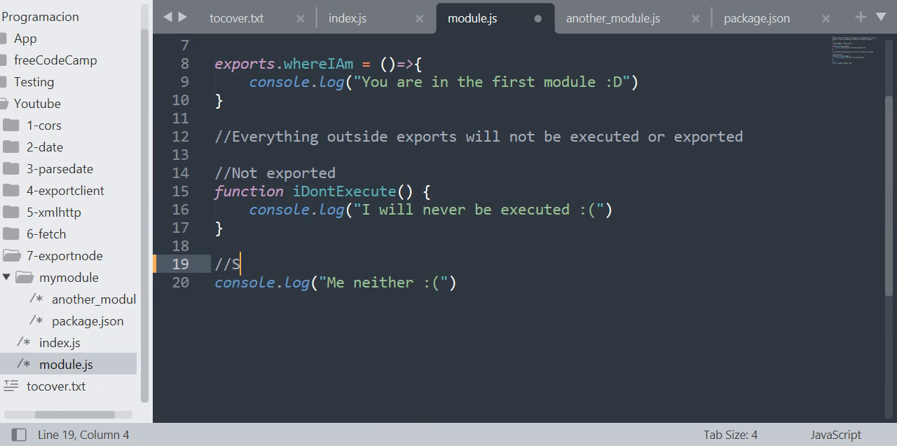
pyautogui.write('ide effect')
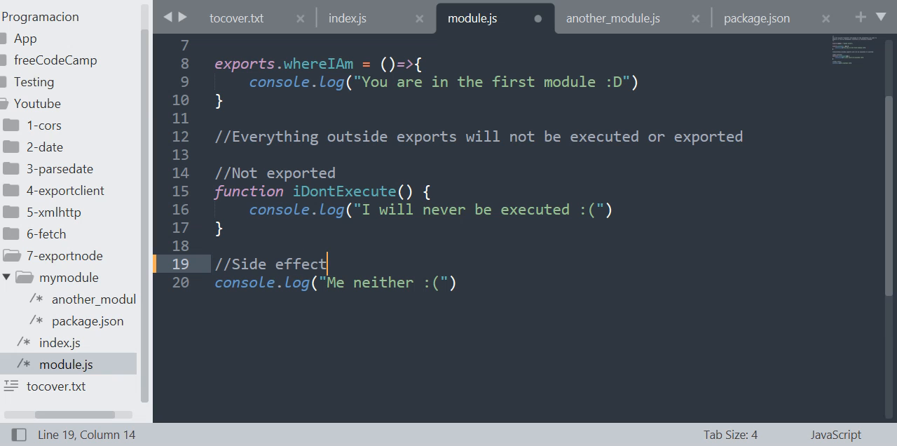
pyautogui.press('ctrl+s')
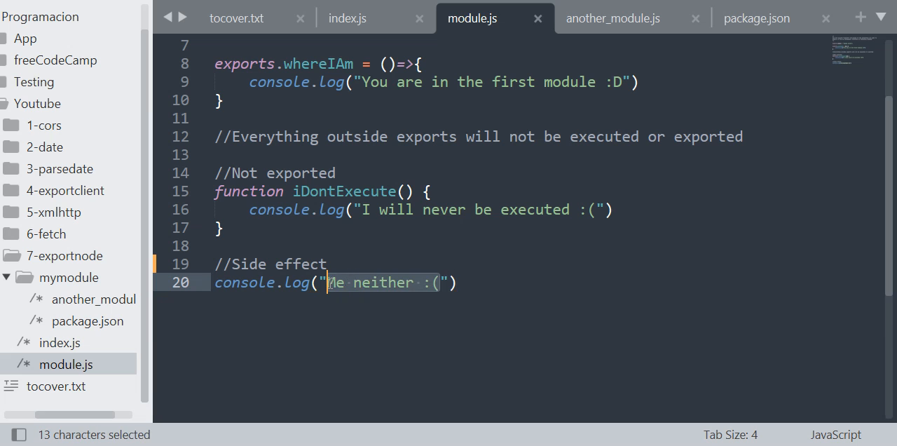
pyautogui.write("I'am a sid")
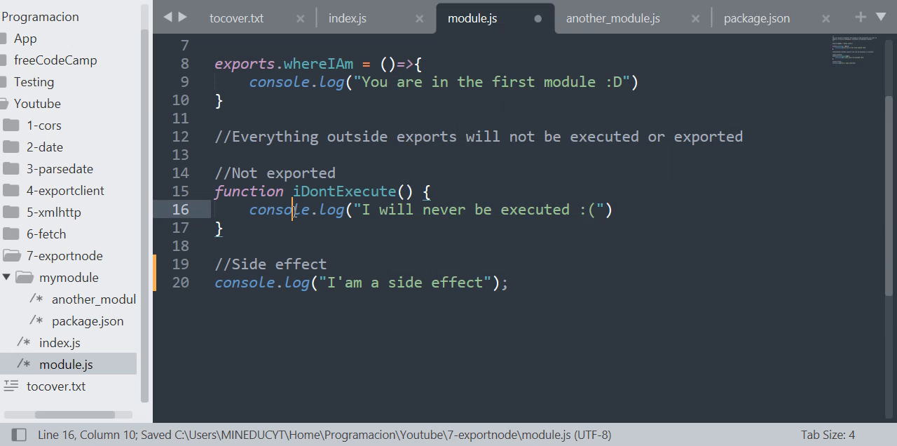
pyautogui.click(259, 174)
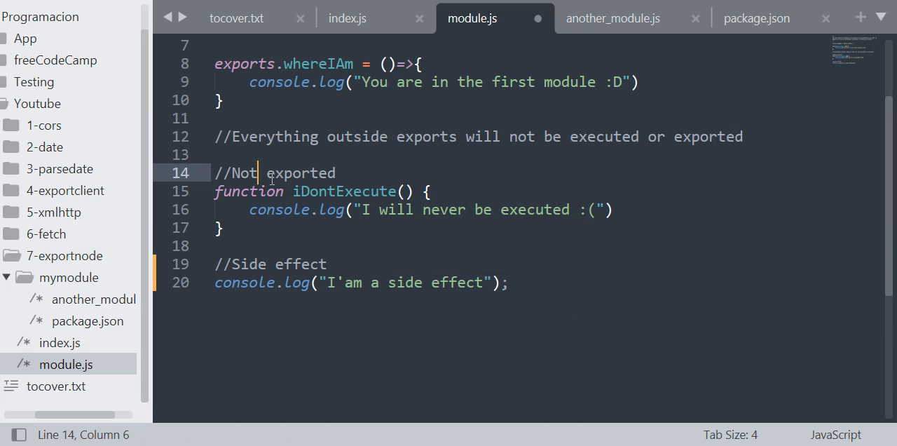
pyautogui.doubleClick(344, 191)
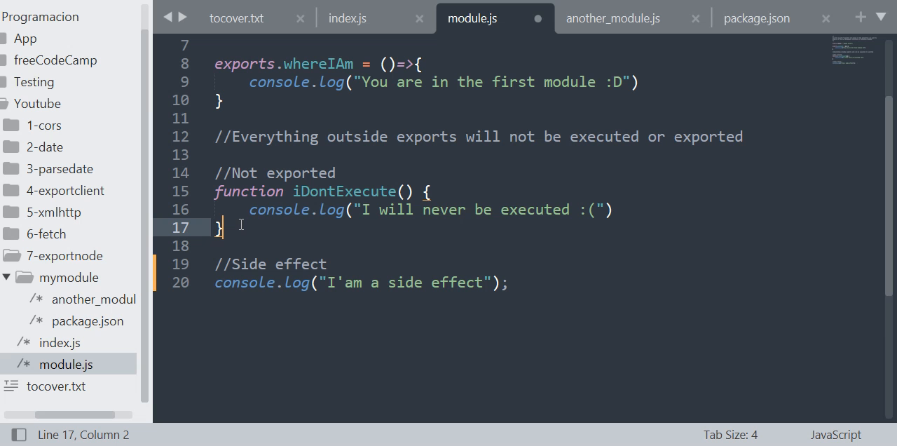
pyautogui.moveTo(356, 67)
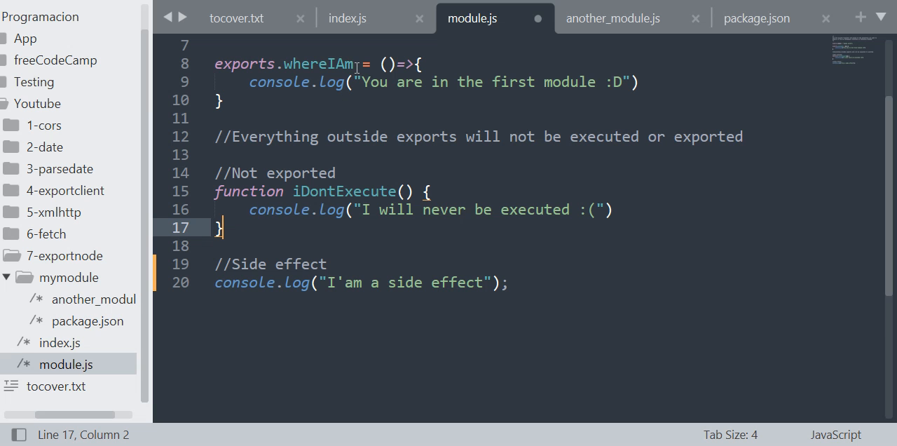
pyautogui.click(347, 16)
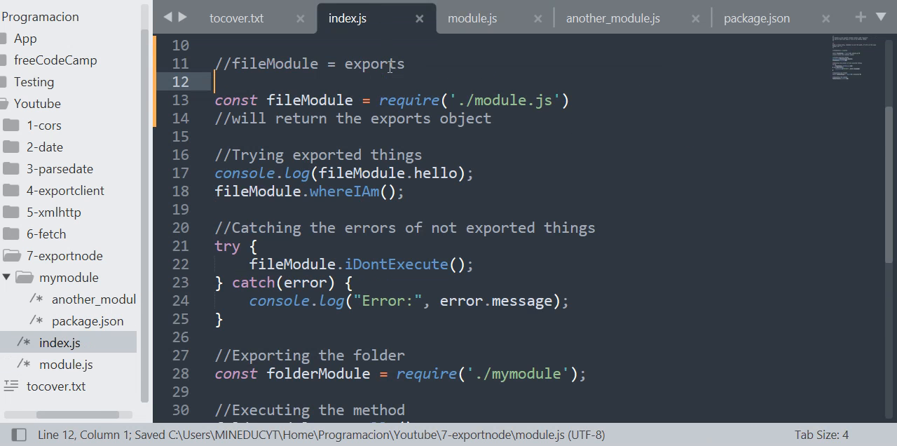
pyautogui.moveTo(394, 129)
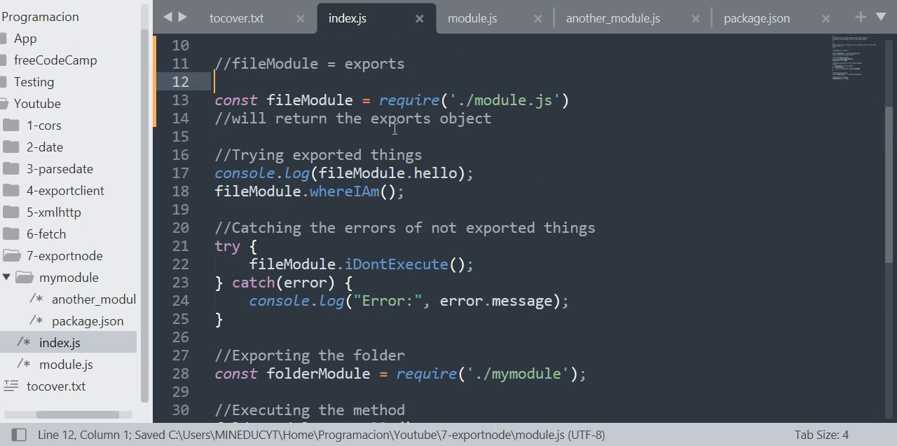
pyautogui.doubleClick(344, 190)
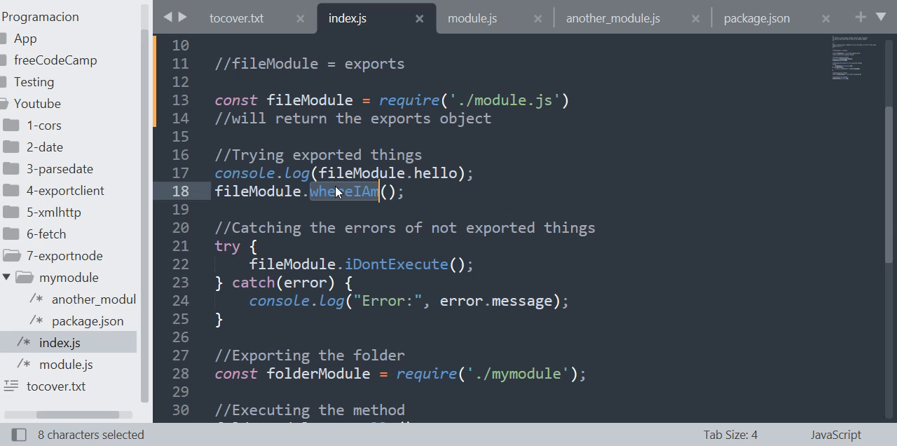
pyautogui.doubleClick(258, 191)
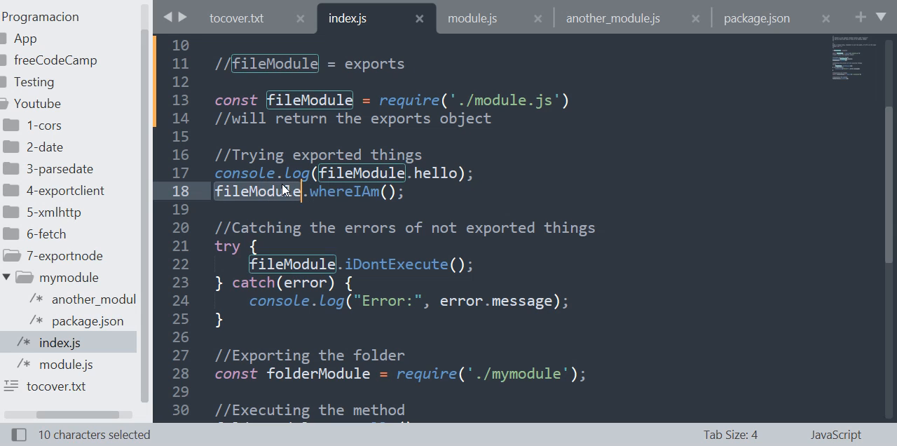
pyautogui.click(338, 191)
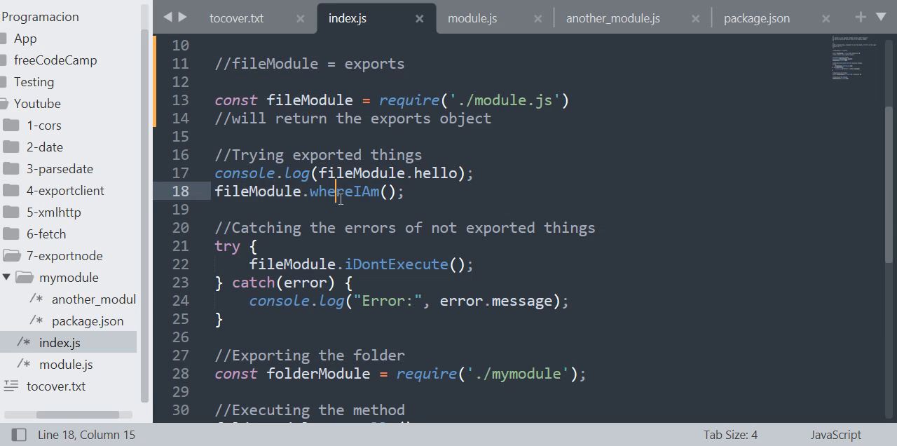
pyautogui.click(471, 17)
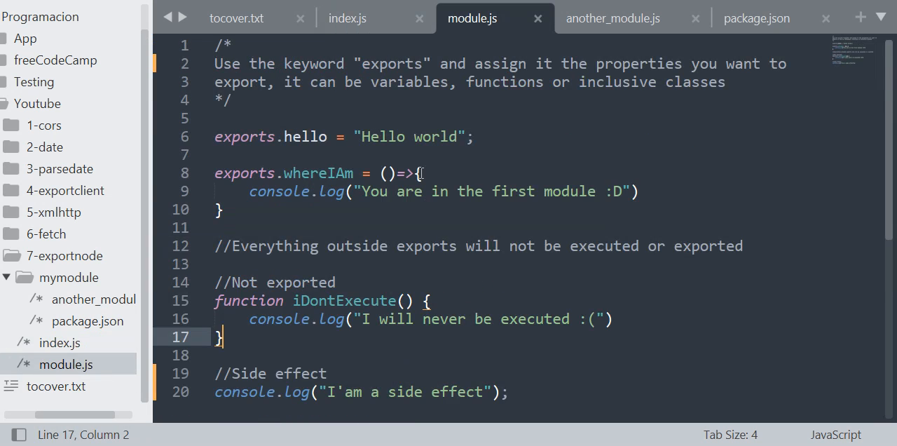
pyautogui.doubleClick(317, 174)
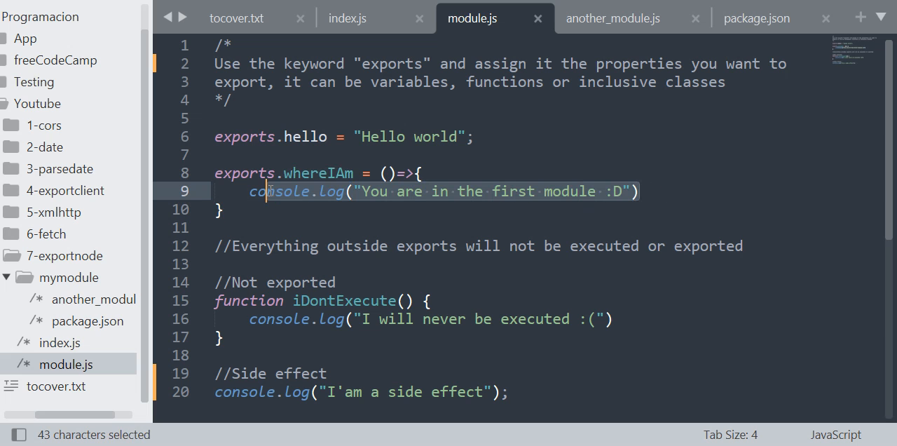
pyautogui.click(347, 16)
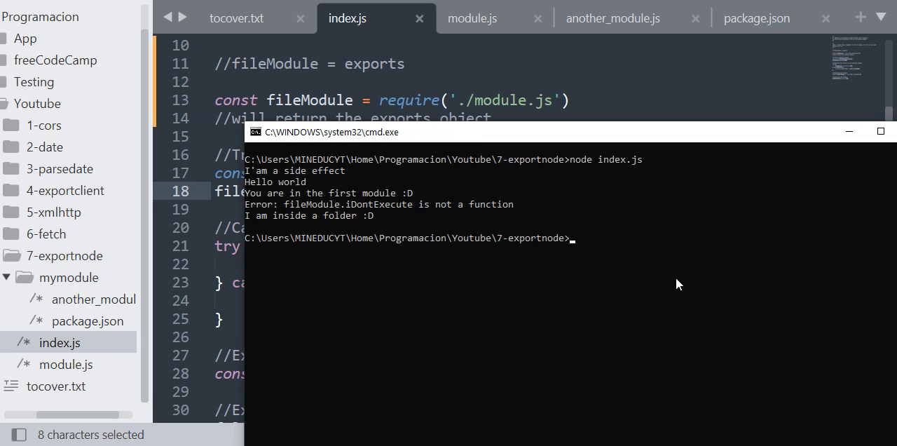
pyautogui.moveTo(265, 181)
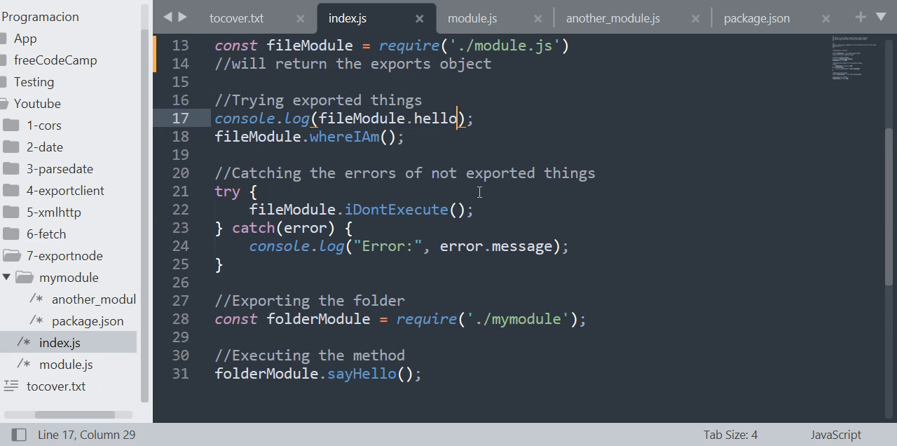
# Pick out the fileModule.iDontExecute call in index.js after the rerun
pyautogui.doubleClick(396, 209)
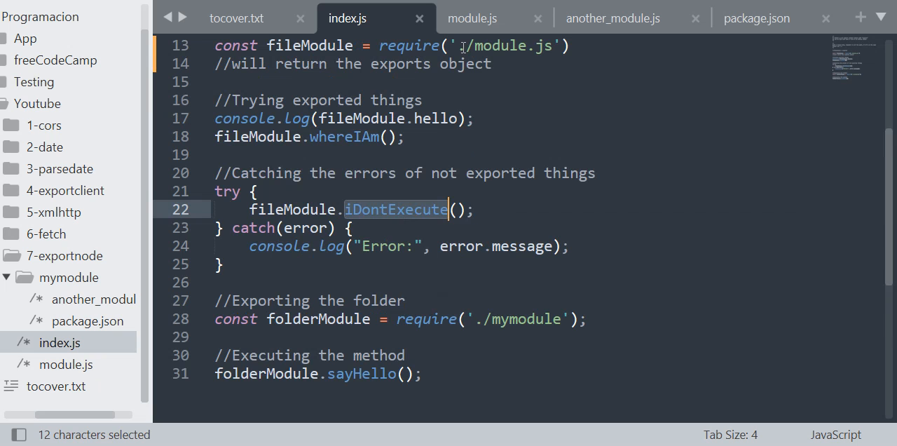
# Locate the unexported iDontExecute definition in module.js and come back to index.js
pyautogui.click(471, 17)
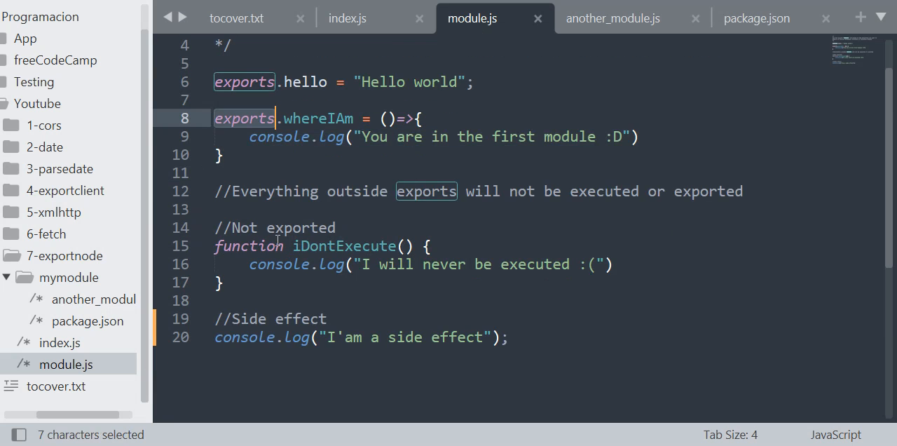
pyautogui.doubleClick(343, 245)
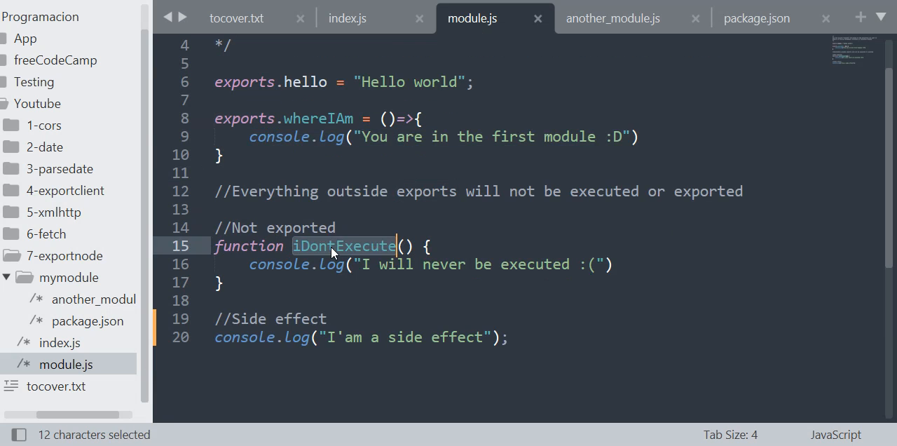
pyautogui.moveTo(341, 269)
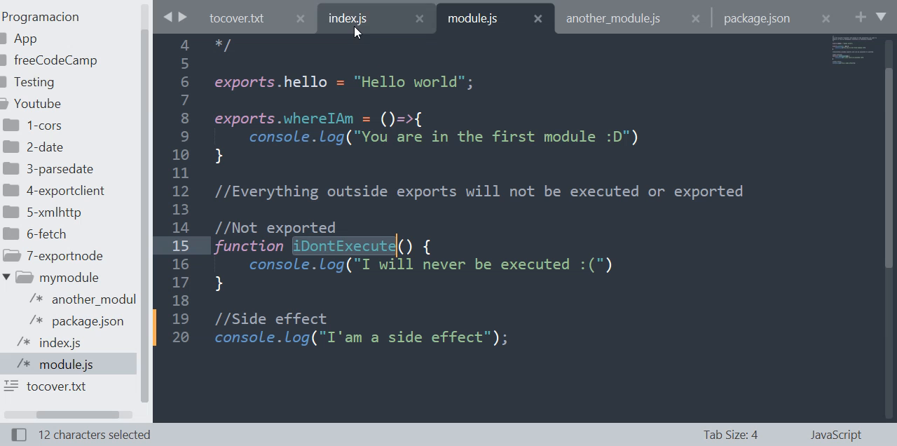
pyautogui.click(347, 17)
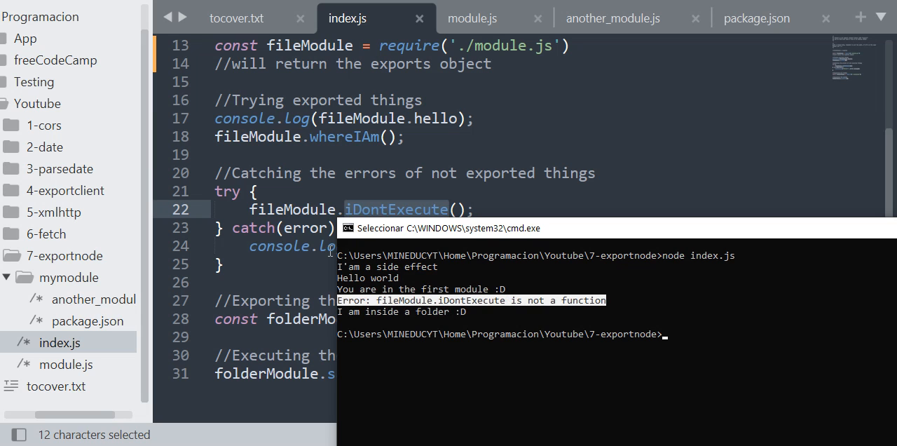
# Clear the selection in module.js and show index.js's try/catch and require('./mymodule')
pyautogui.click(471, 16)
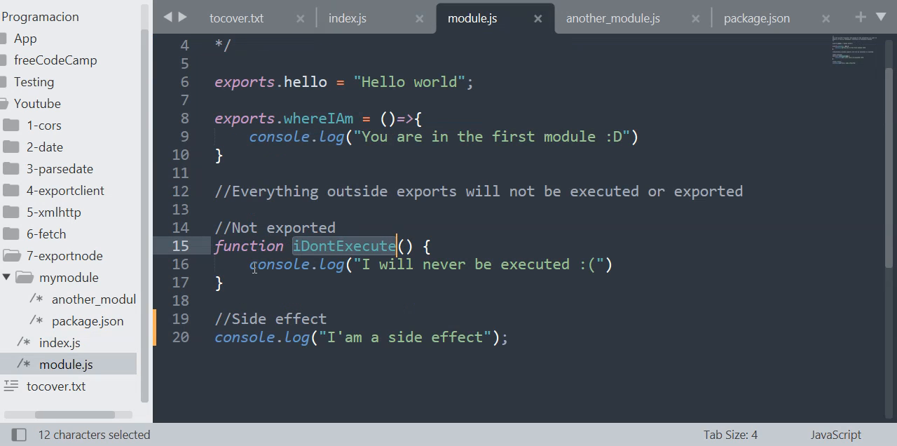
pyautogui.click(221, 245)
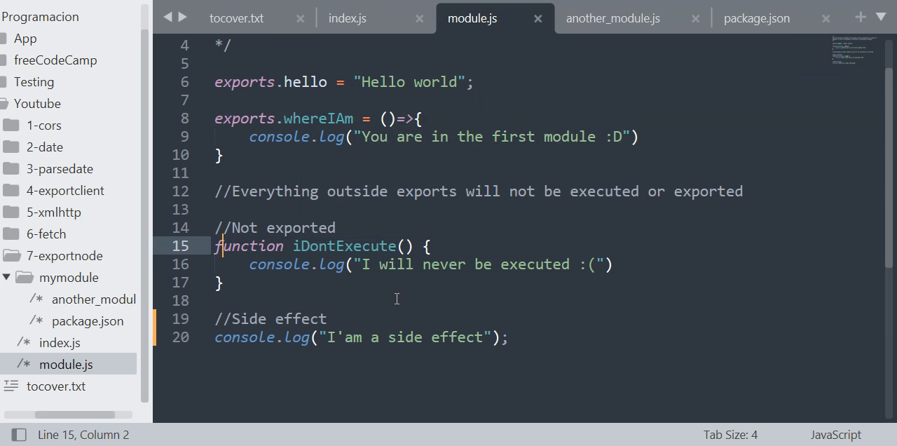
pyautogui.click(346, 17)
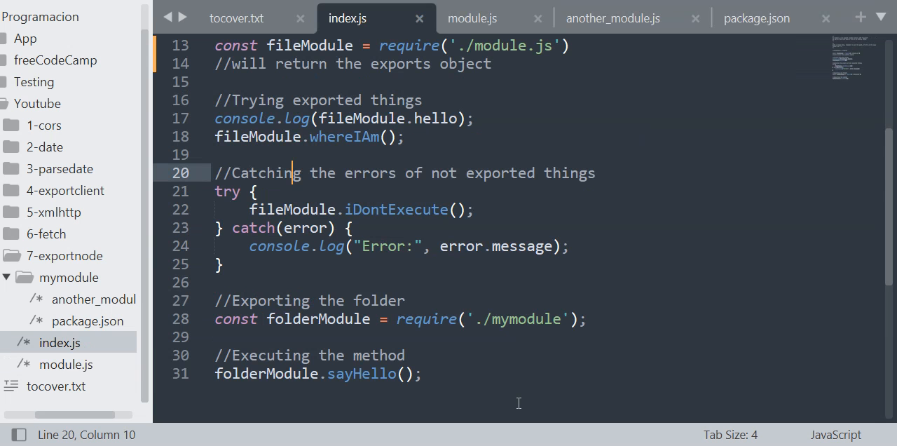
pyautogui.scroll(-3)
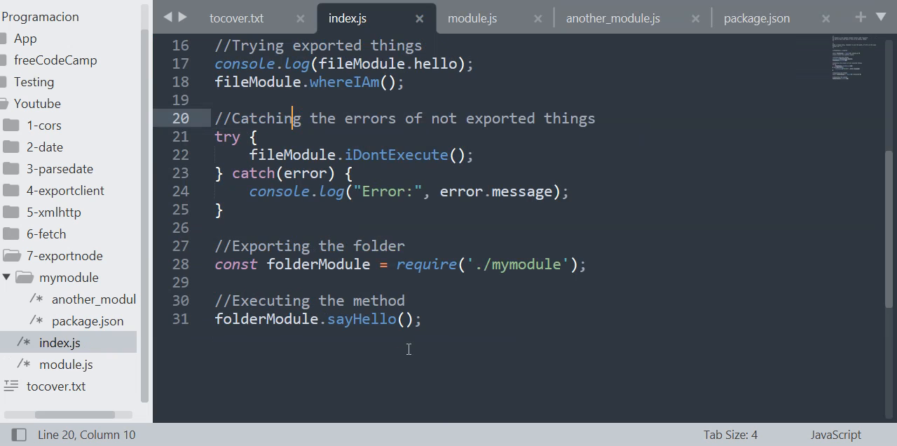
pyautogui.moveTo(519, 161)
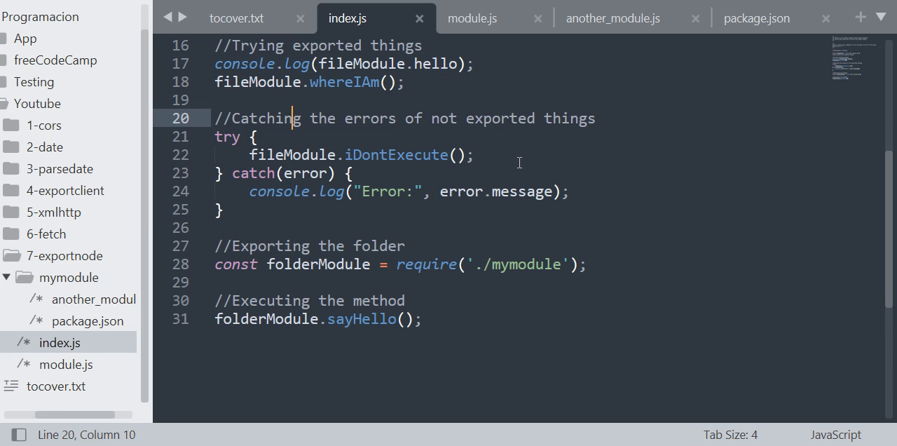
pyautogui.moveTo(485, 154)
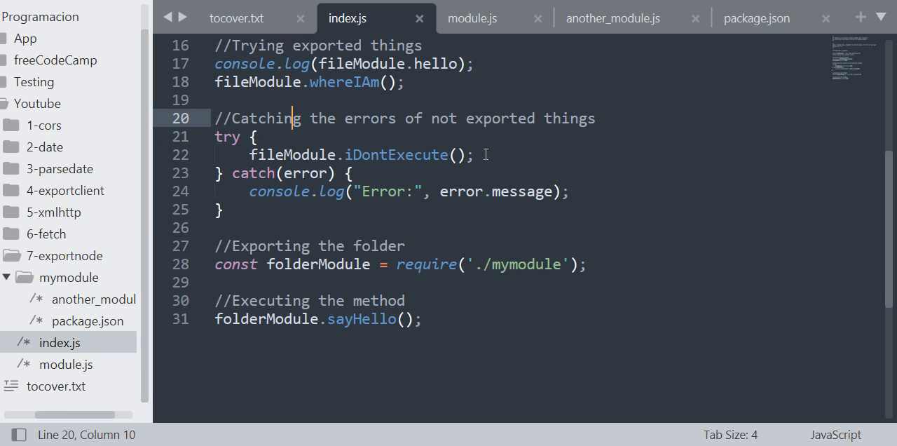
pyautogui.moveTo(580, 159)
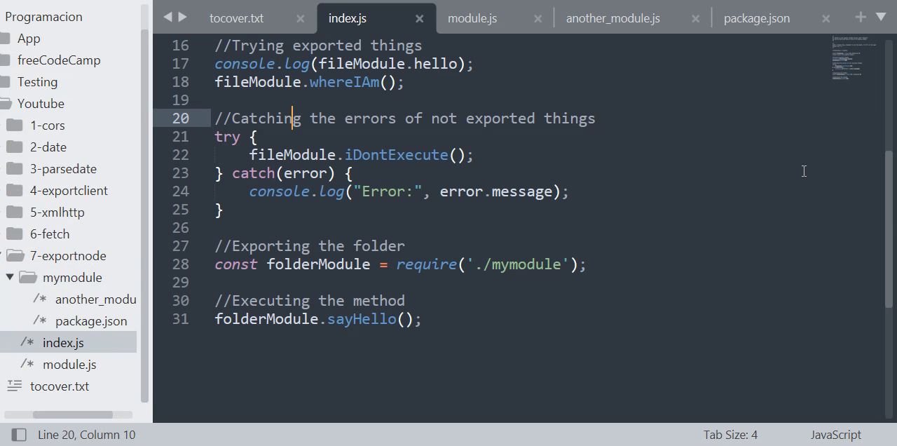
pyautogui.click(612, 17)
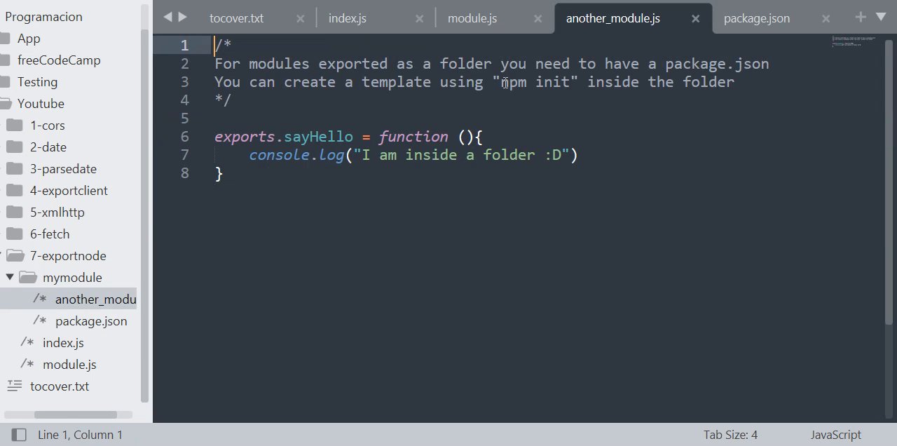
pyautogui.moveTo(499, 82); pyautogui.dragTo(573, 82)
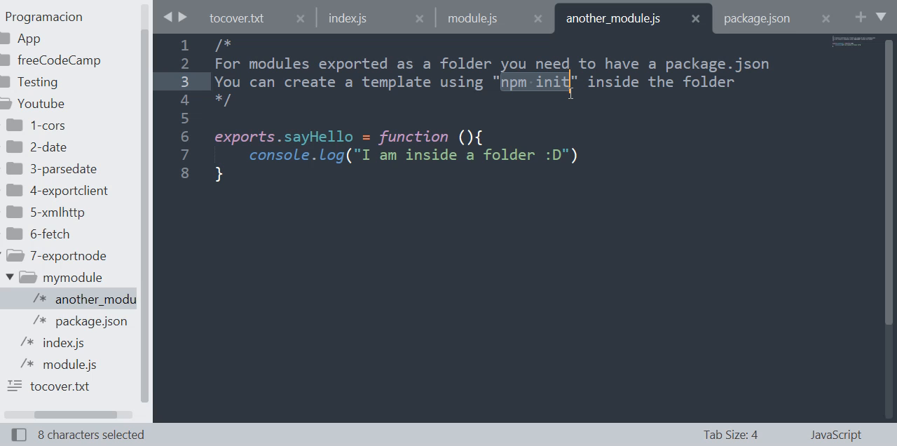
pyautogui.click(757, 16)
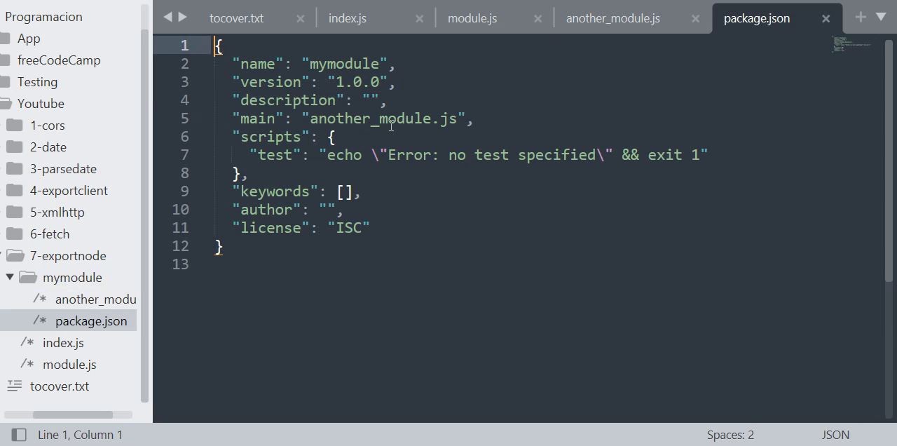
pyautogui.doubleClick(256, 118)
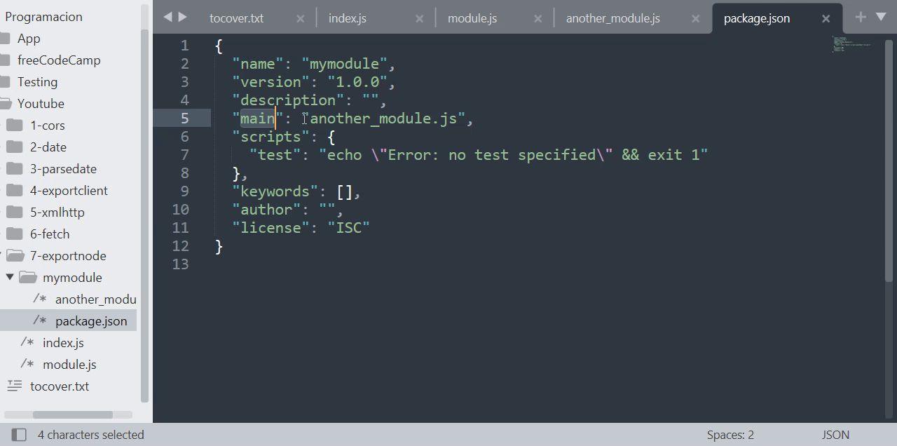
pyautogui.doubleClick(381, 117)
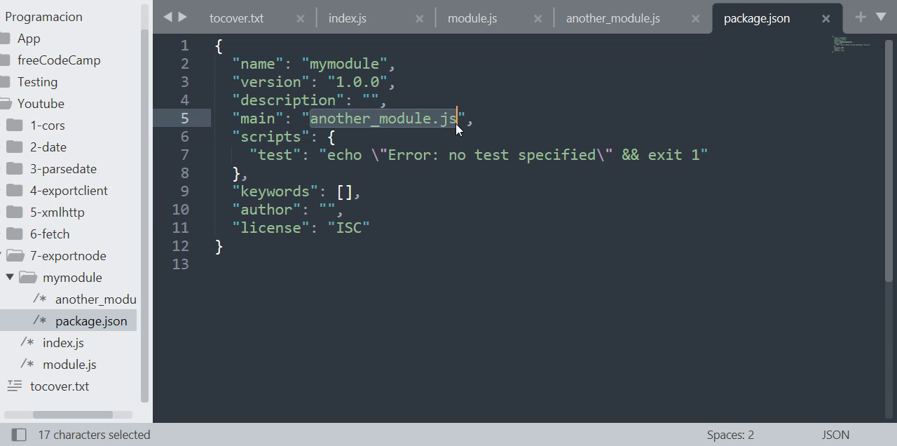
pyautogui.click(611, 17)
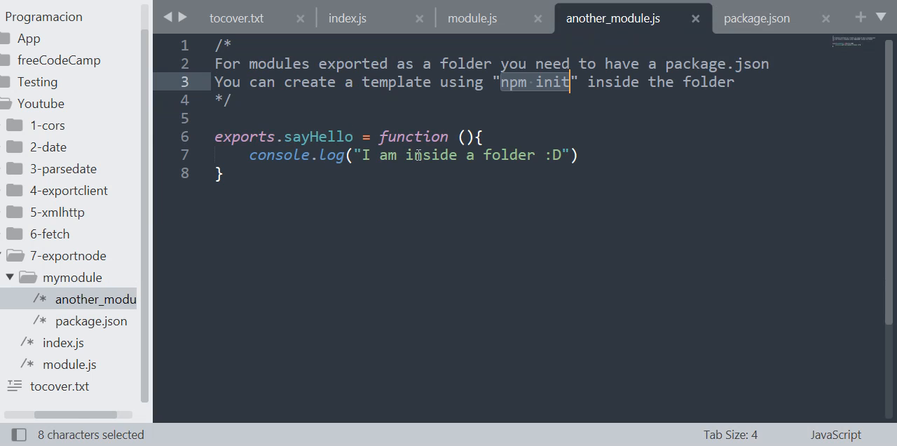
pyautogui.click(523, 154)
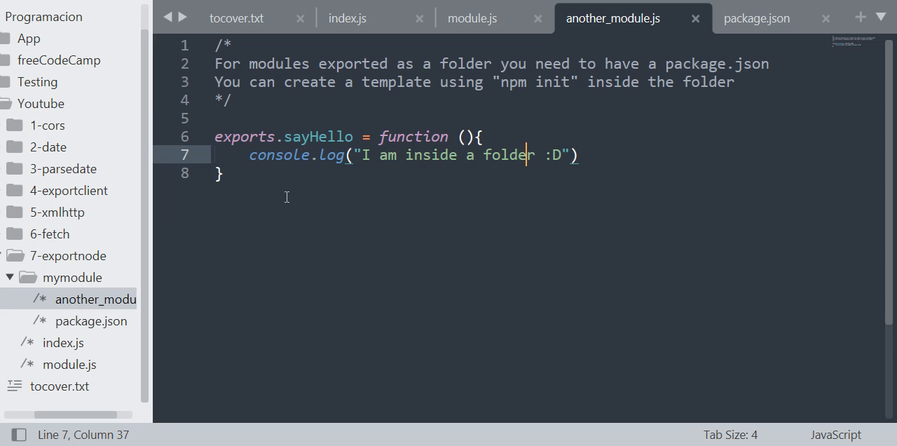
pyautogui.click(757, 17)
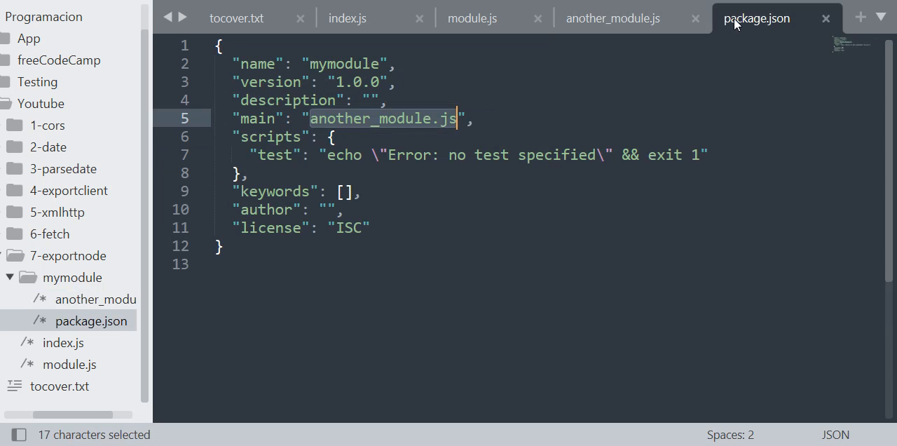
pyautogui.moveTo(612, 17)
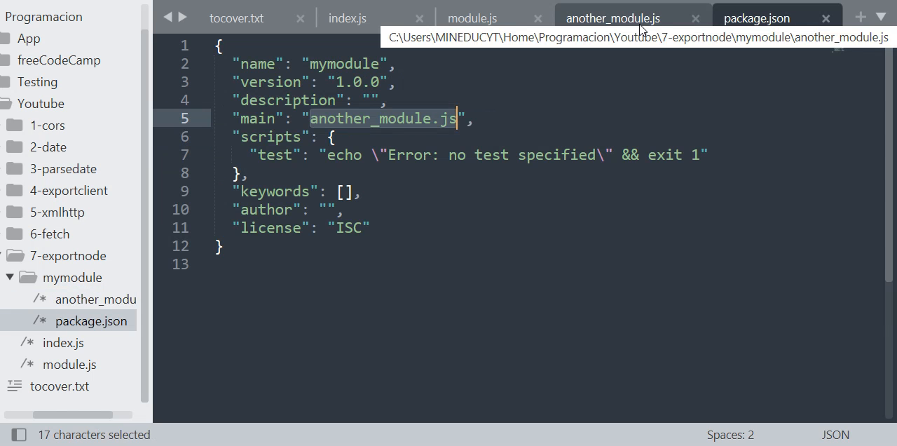
pyautogui.moveTo(572, 11)
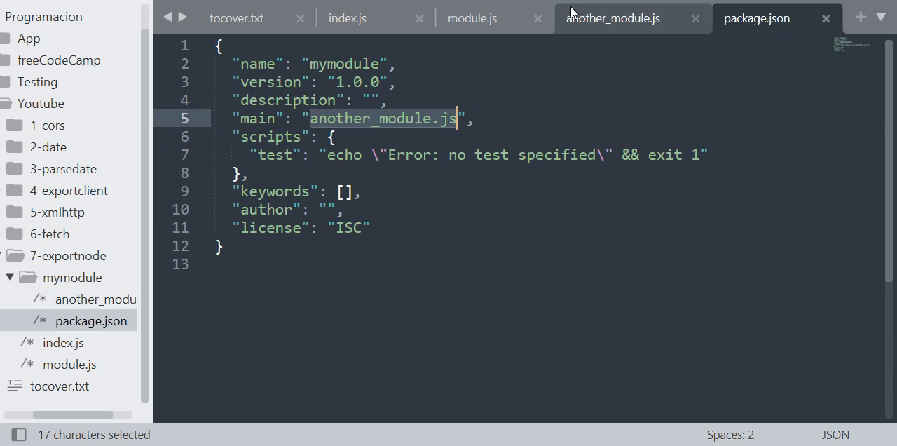
pyautogui.click(613, 16)
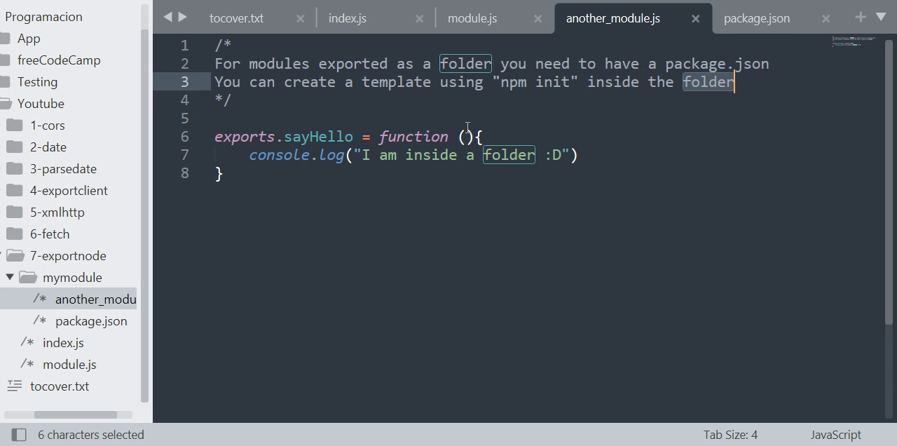
pyautogui.click(223, 174)
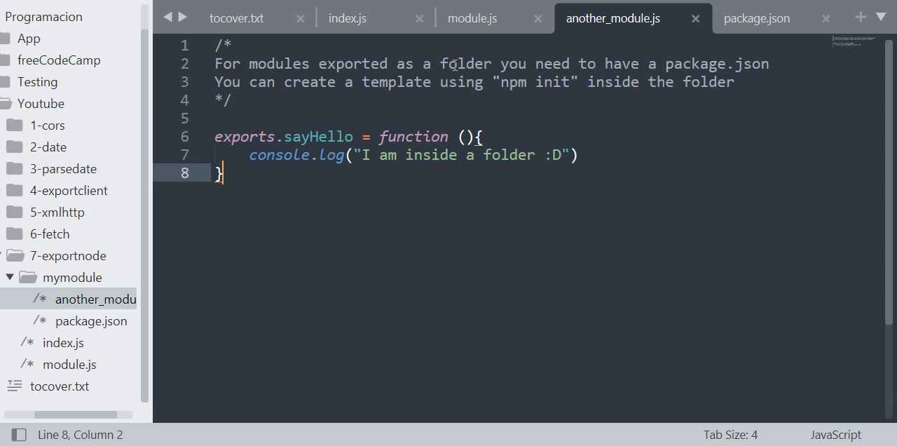
# Flip through module.js, another_module.js and index.js tabs to compare the files
pyautogui.click(471, 17)
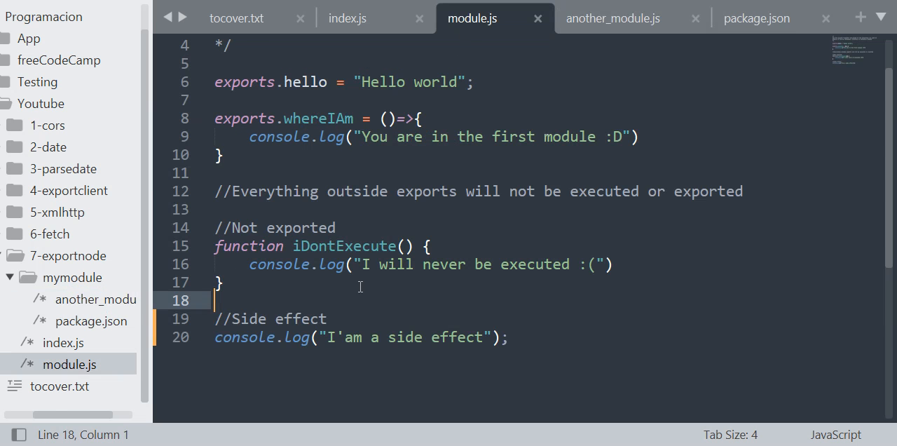
pyautogui.click(347, 17)
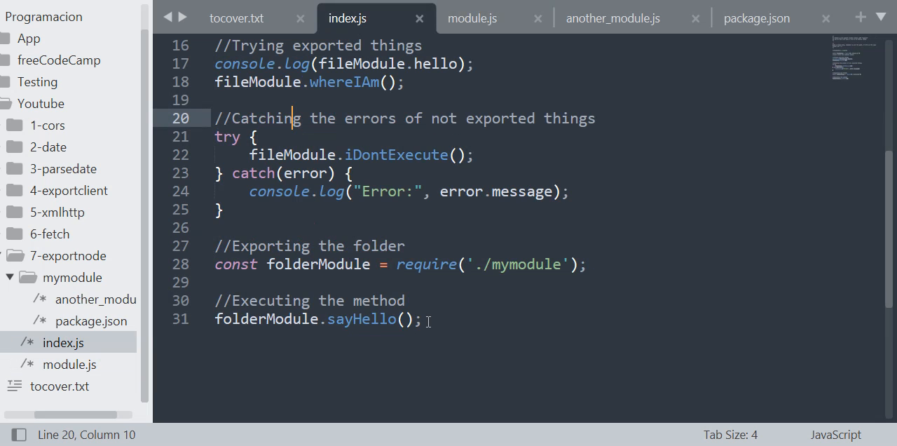
pyautogui.moveTo(475, 264)
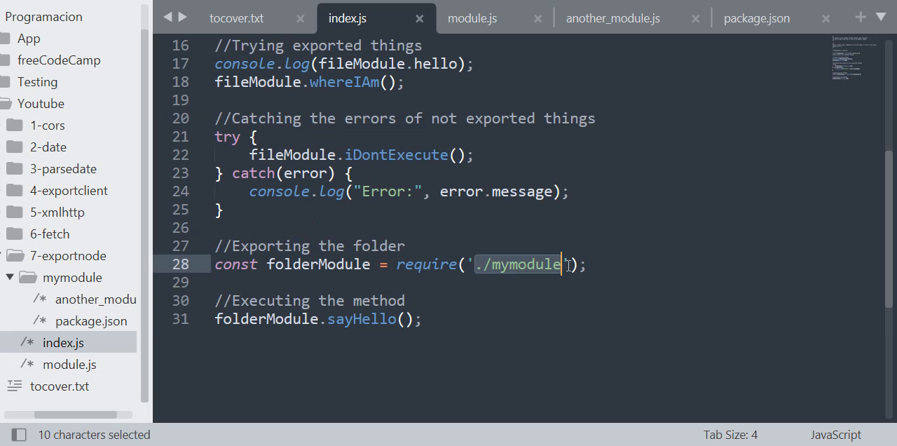
pyautogui.write('.j')
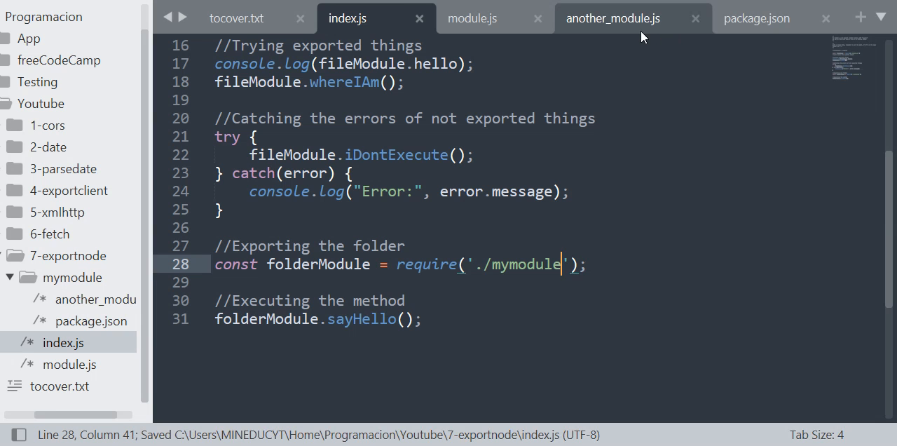
pyautogui.click(613, 18)
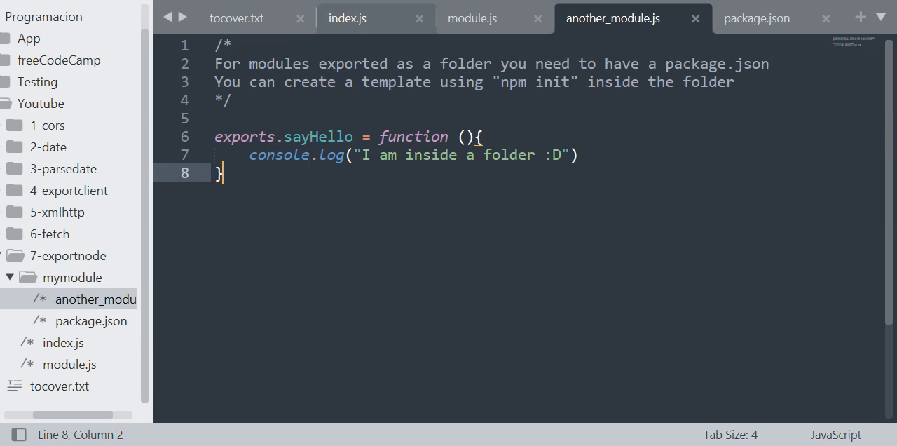
pyautogui.click(348, 17)
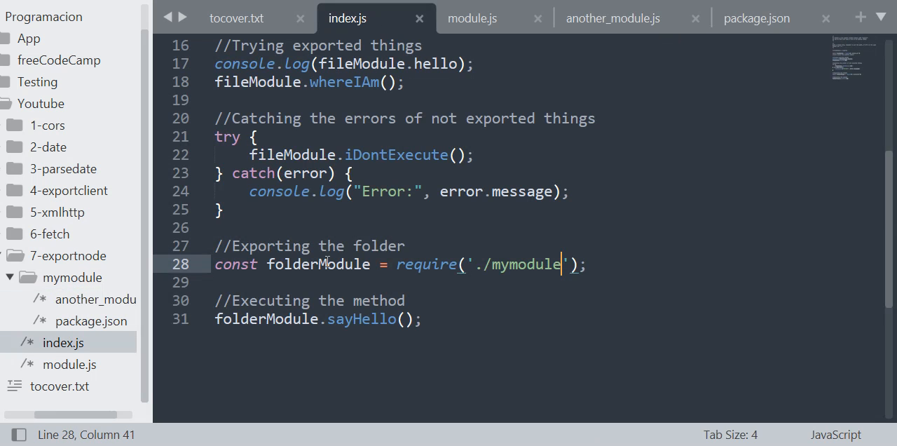
# Point out require('./mymodule') and folderModule.sayHello() in index.js, ending with the editor in front
pyautogui.moveTo(398, 264); pyautogui.dragTo(589, 264)
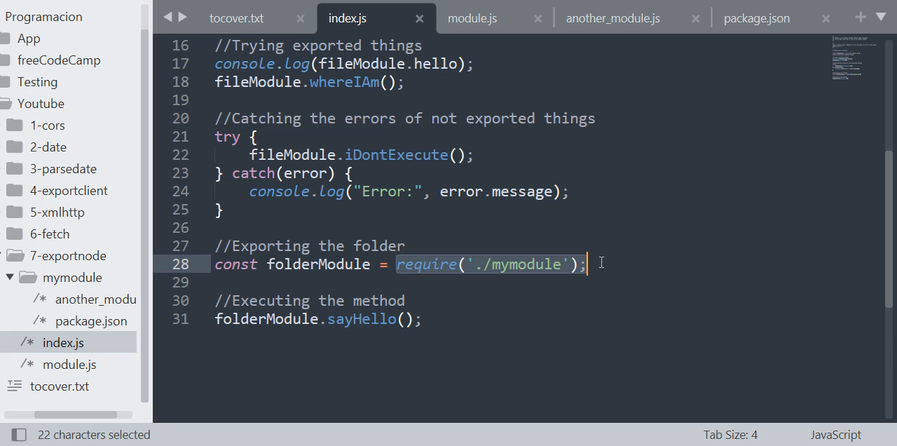
pyautogui.doubleClick(319, 264)
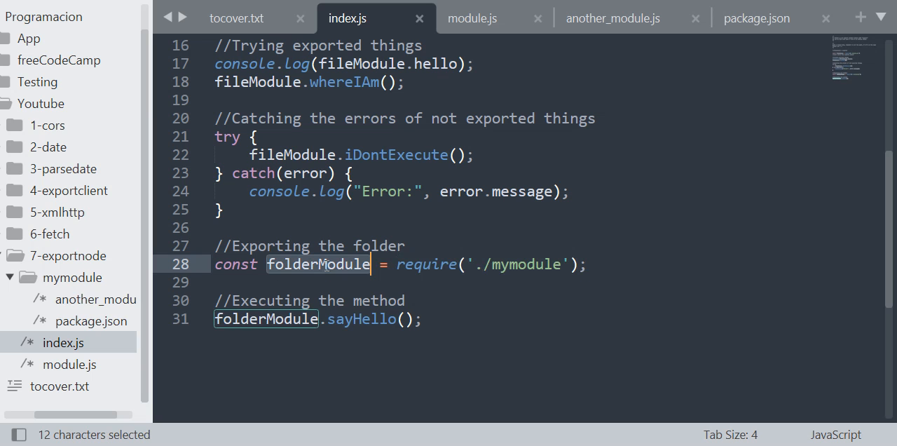
pyautogui.click(275, 320)
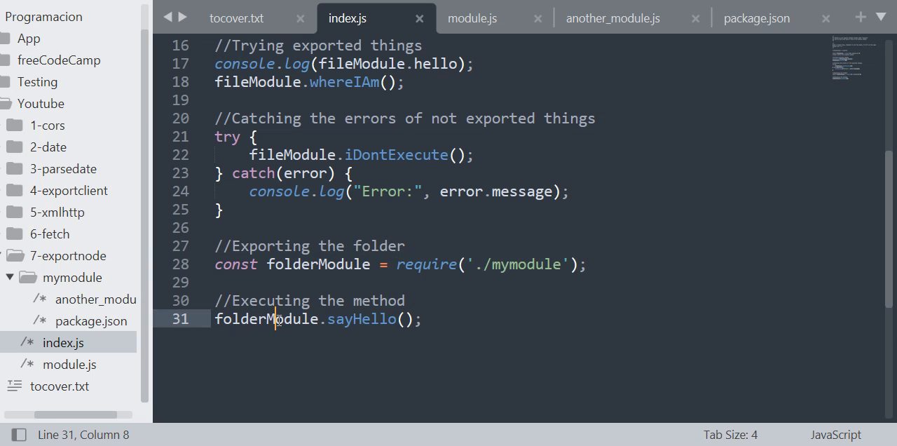
pyautogui.doubleClick(360, 320)
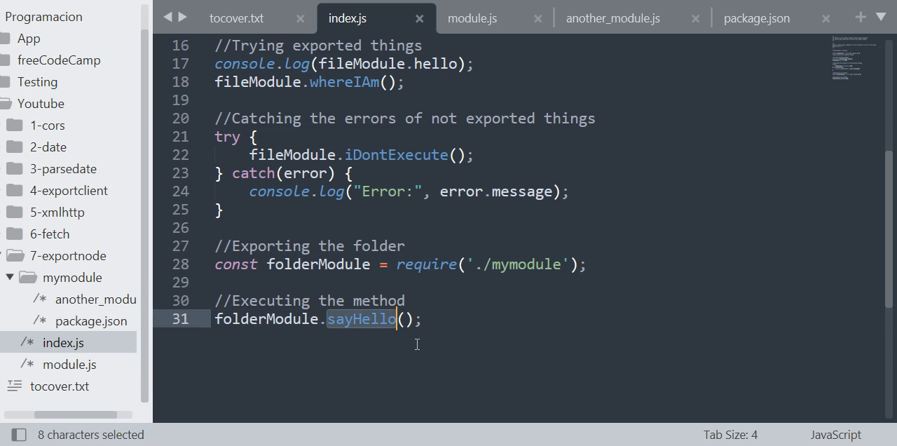
pyautogui.click(613, 17)
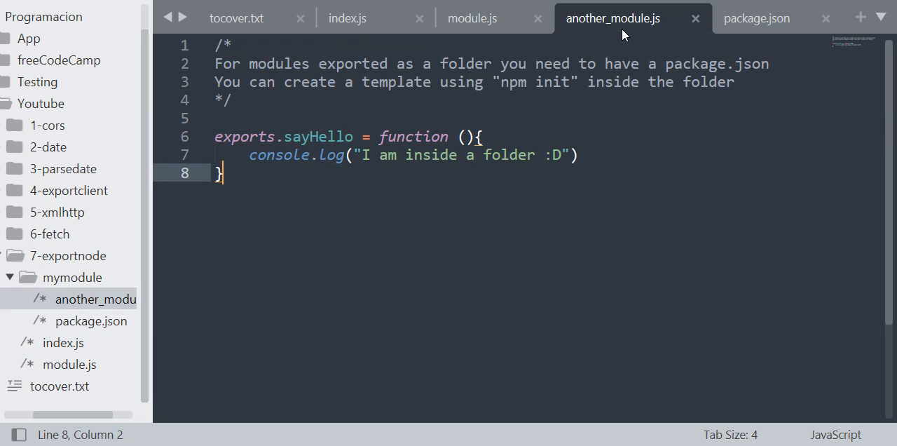
pyautogui.moveTo(268, 150)
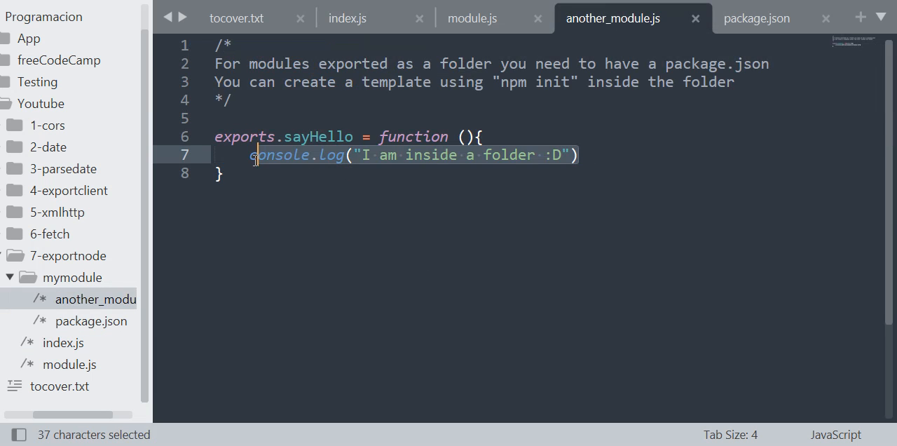
pyautogui.click(471, 17)
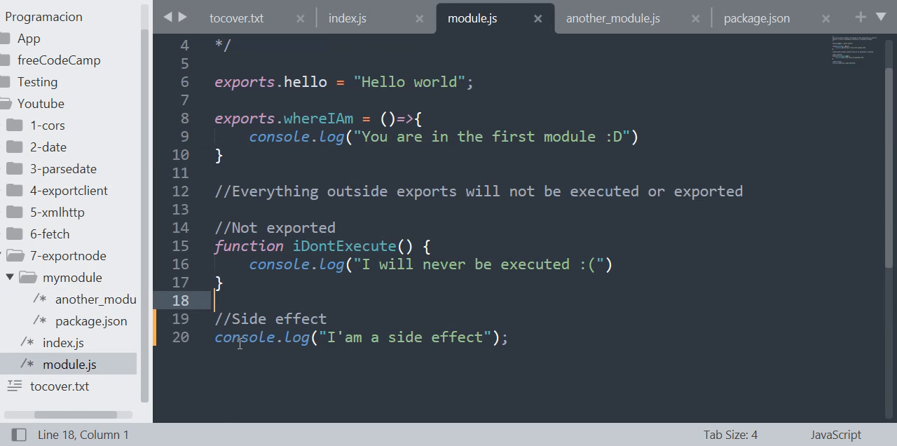
pyautogui.click(346, 16)
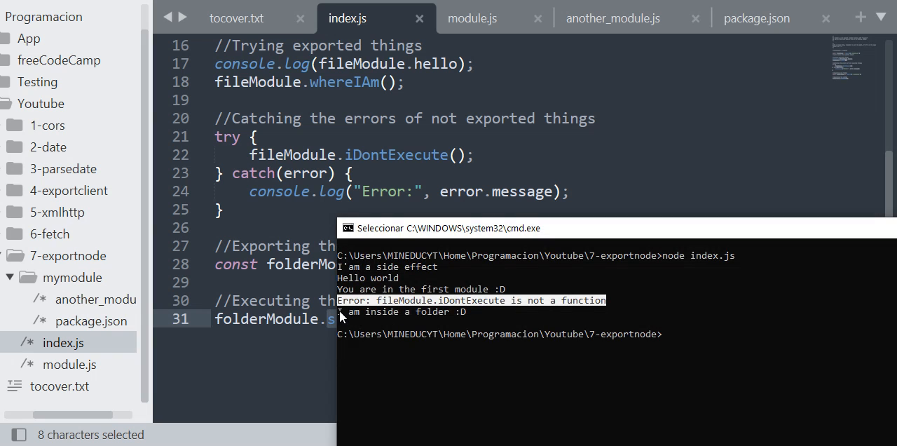
pyautogui.click(456, 117)
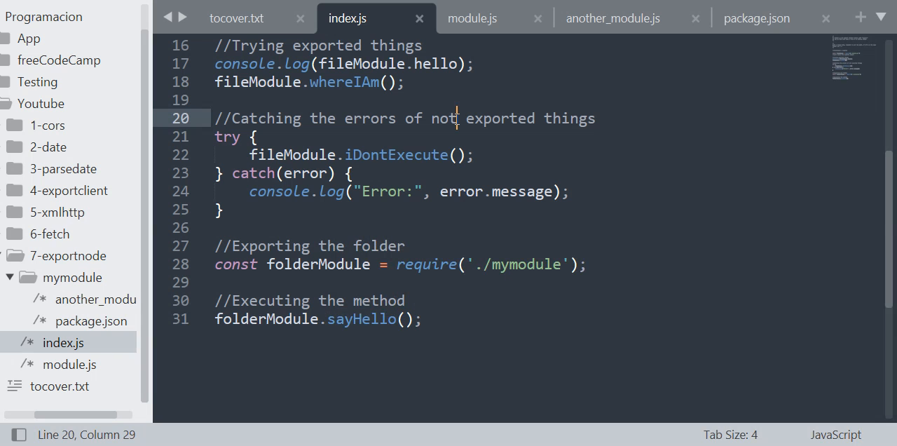